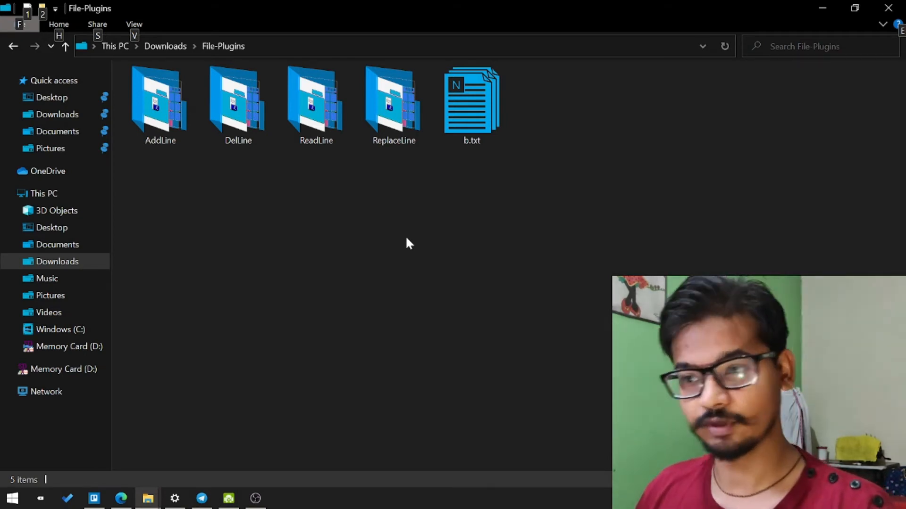
mouse_move(221, 227)
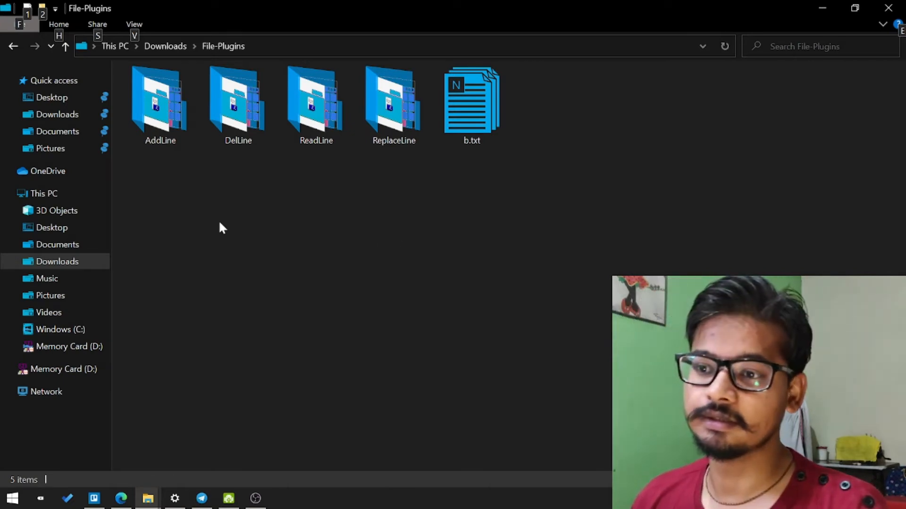
Step: Browse the AddLine, ReadLine and ReplaceLine folders and preview b.txt
click(160, 104)
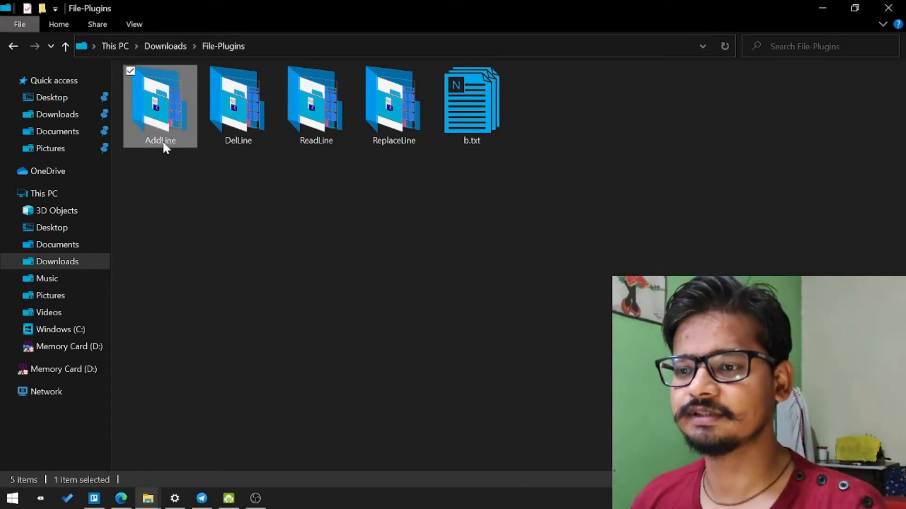
click(316, 107)
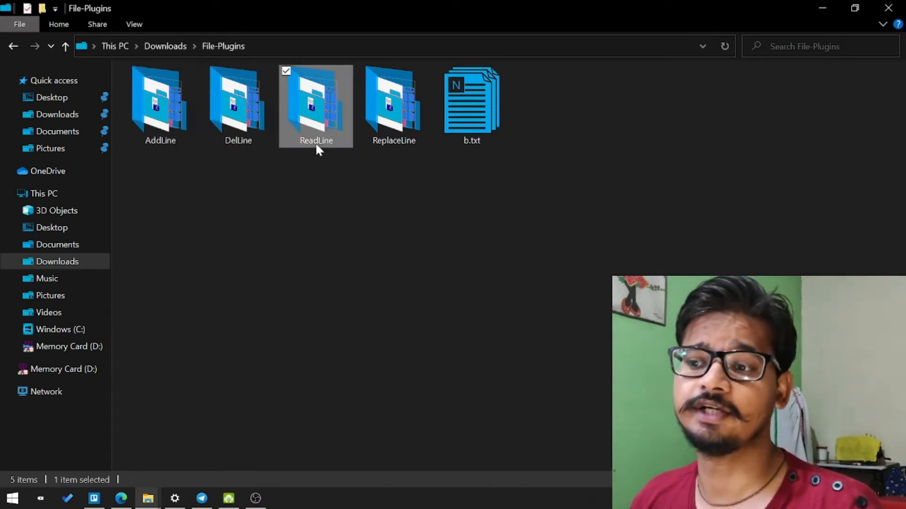
click(393, 106)
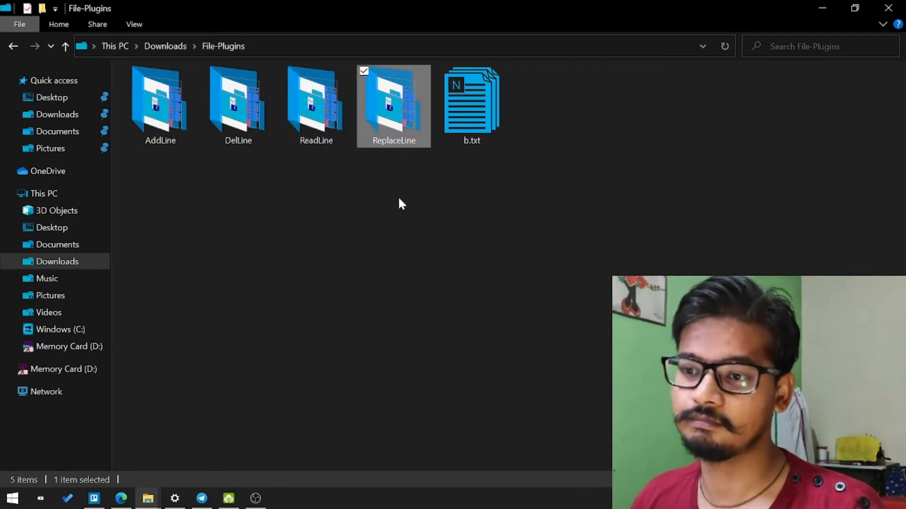
mouse_move(193, 179)
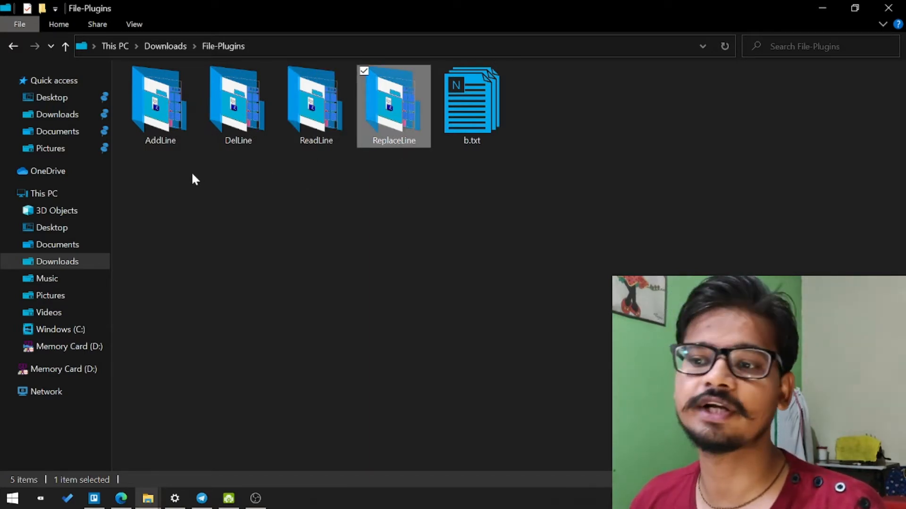
click(471, 107)
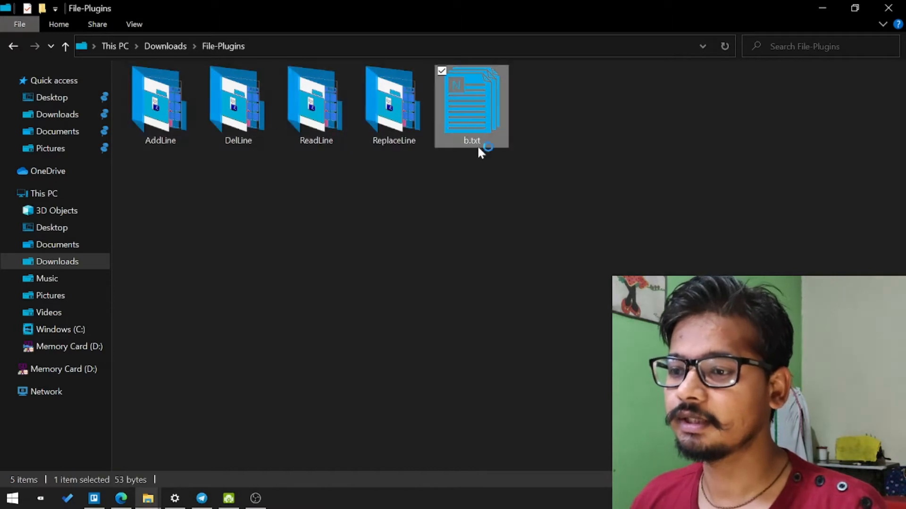
double_click(470, 107)
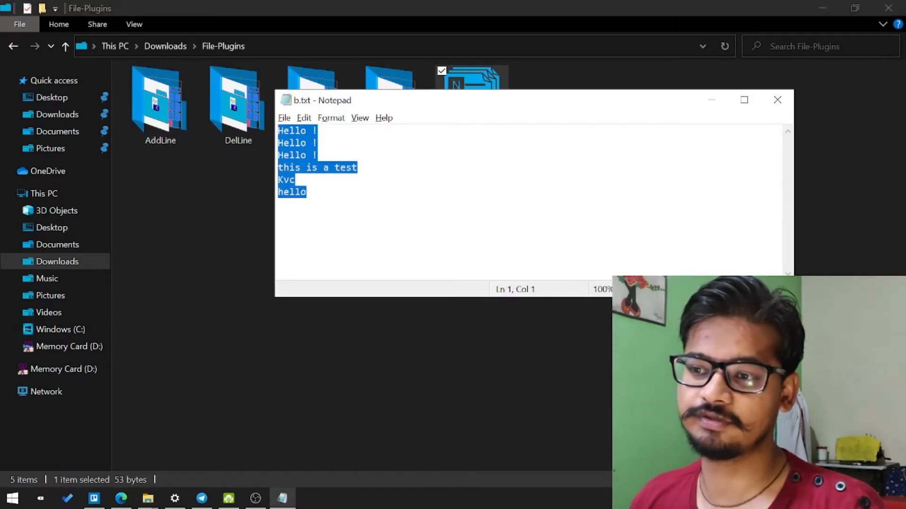
click(777, 100)
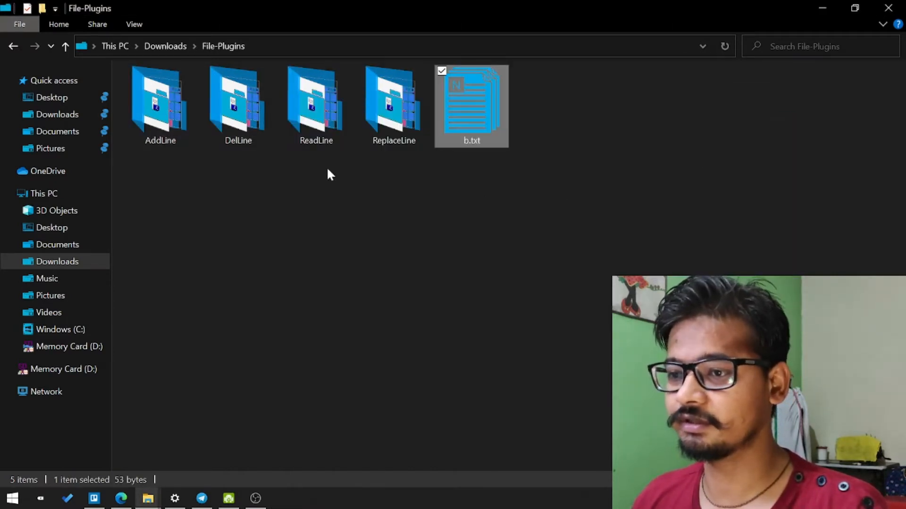
Step: Open the AddLine folder and select AddLine.exe
click(160, 107)
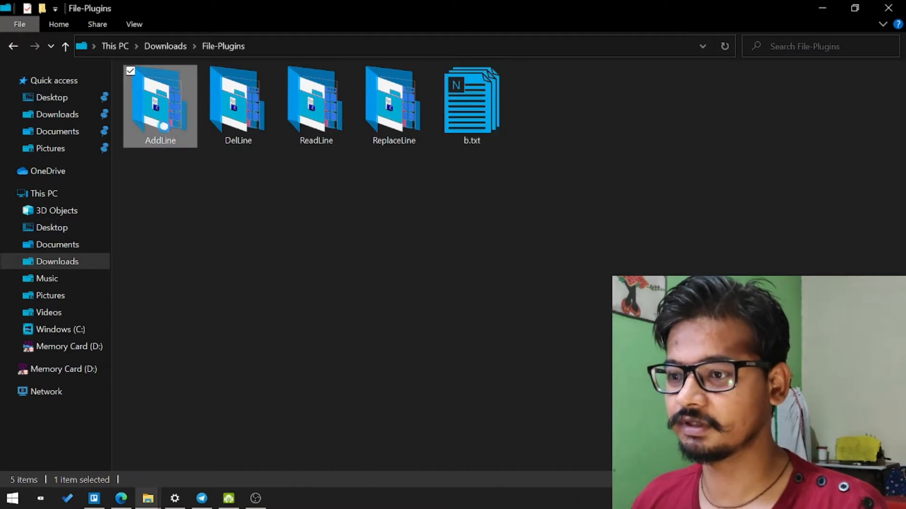
double_click(160, 106)
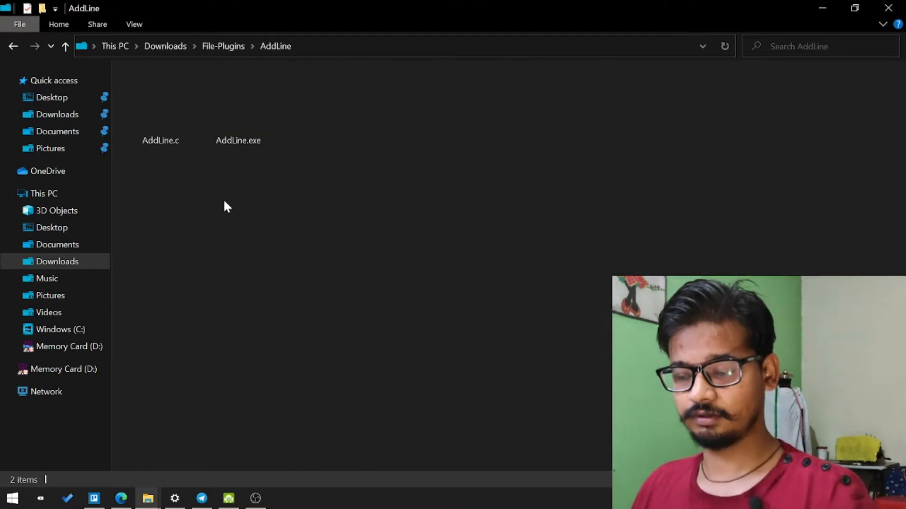
click(237, 101)
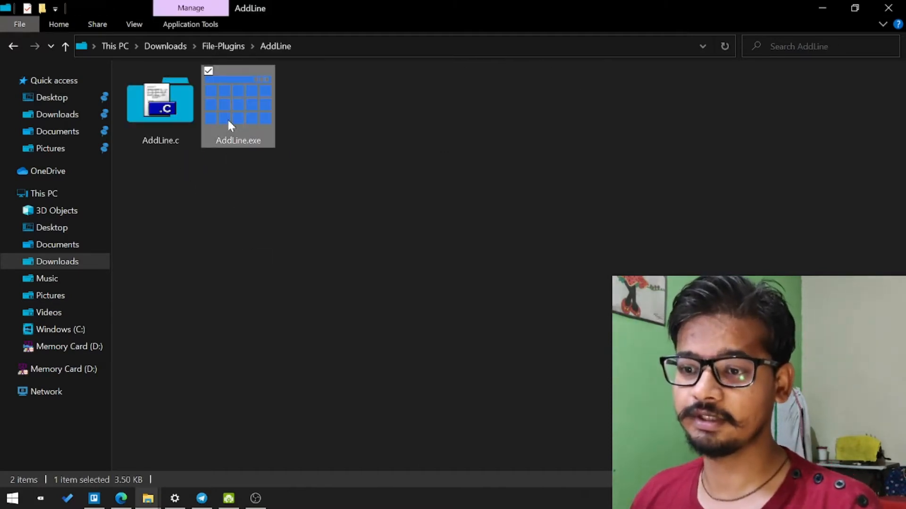
mouse_move(225, 202)
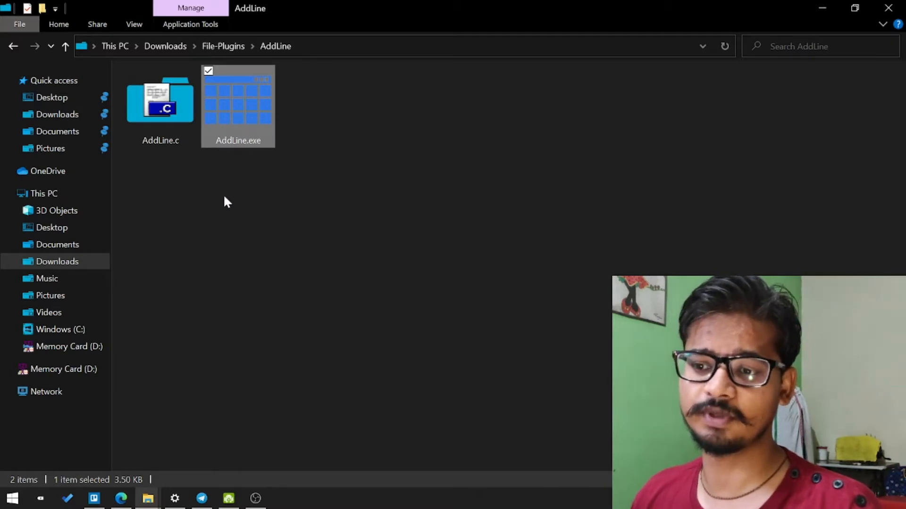
mouse_move(229, 188)
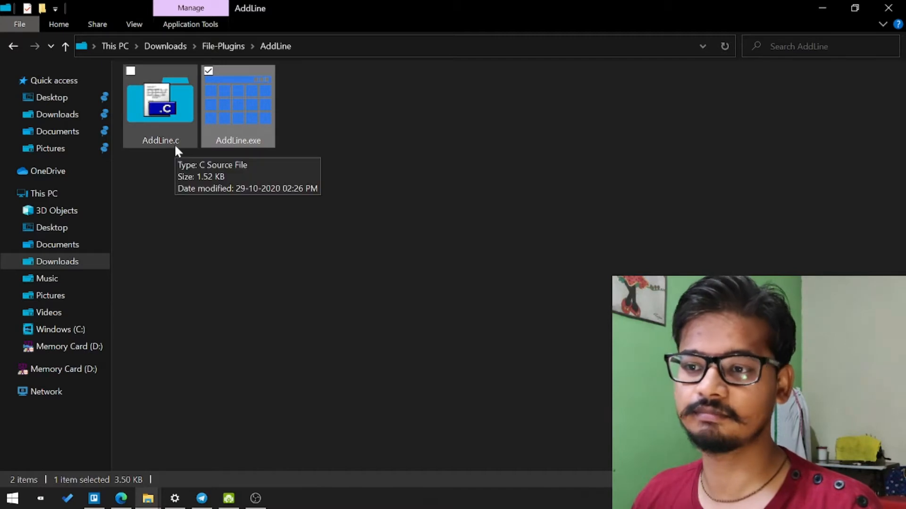
mouse_move(126, 475)
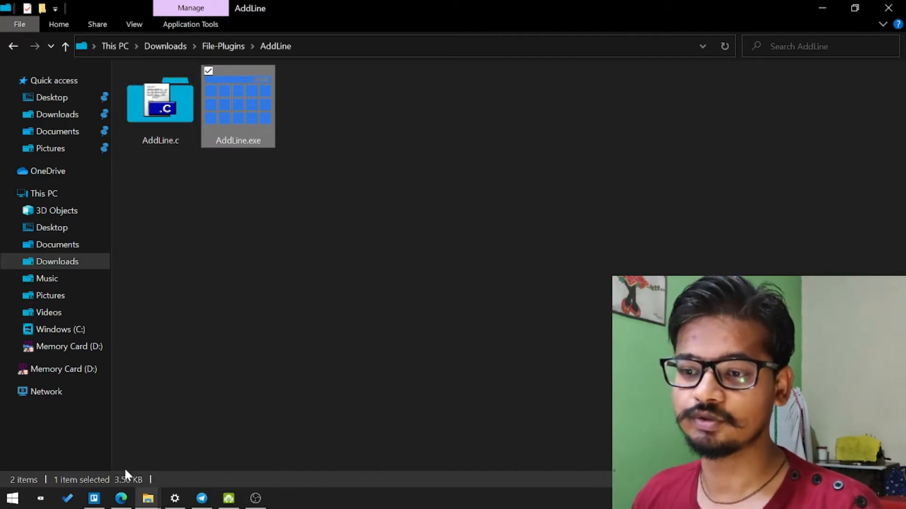
mouse_move(211, 115)
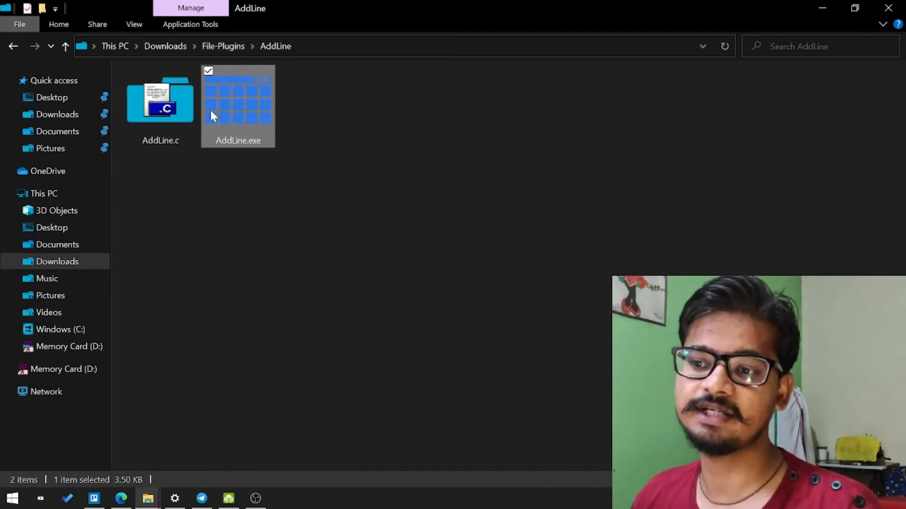
mouse_move(222, 95)
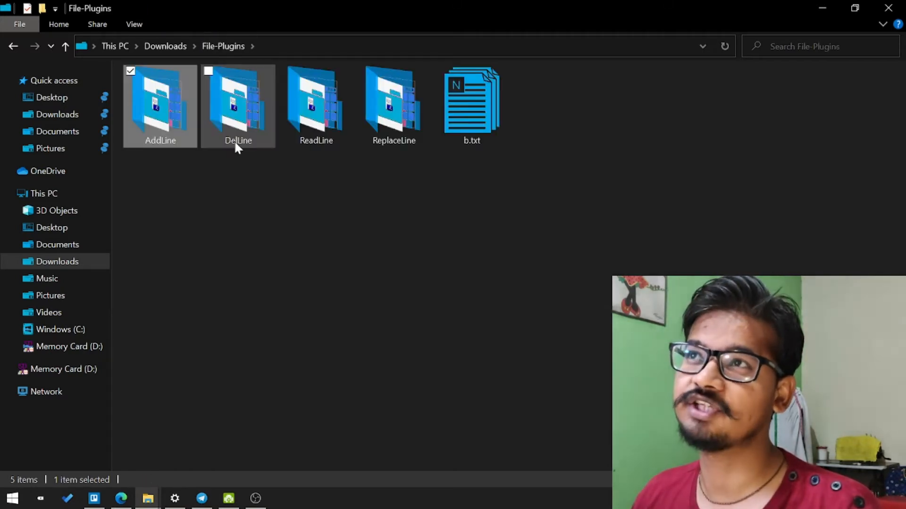
click(193, 205)
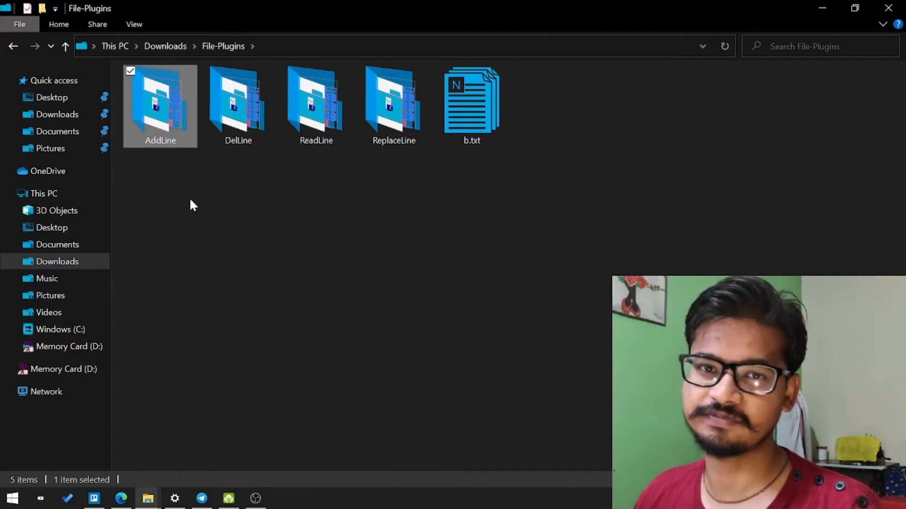
mouse_move(422, 176)
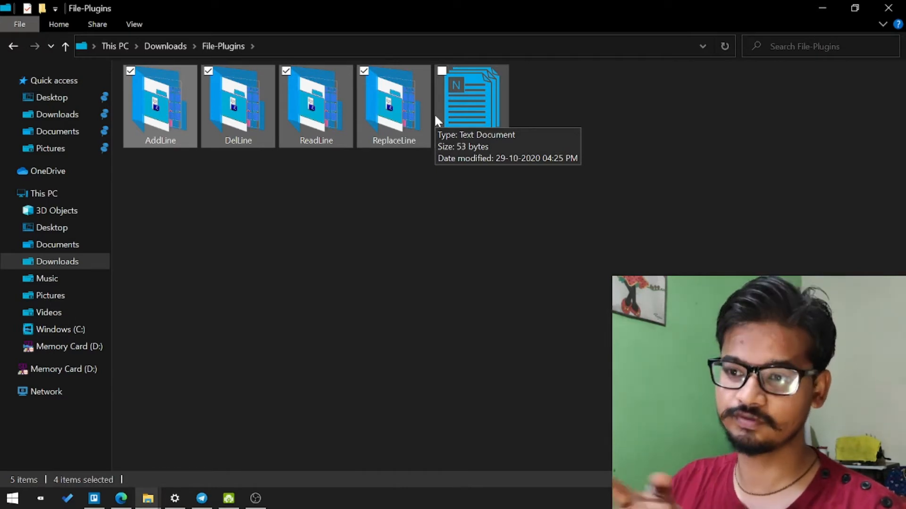
mouse_move(419, 116)
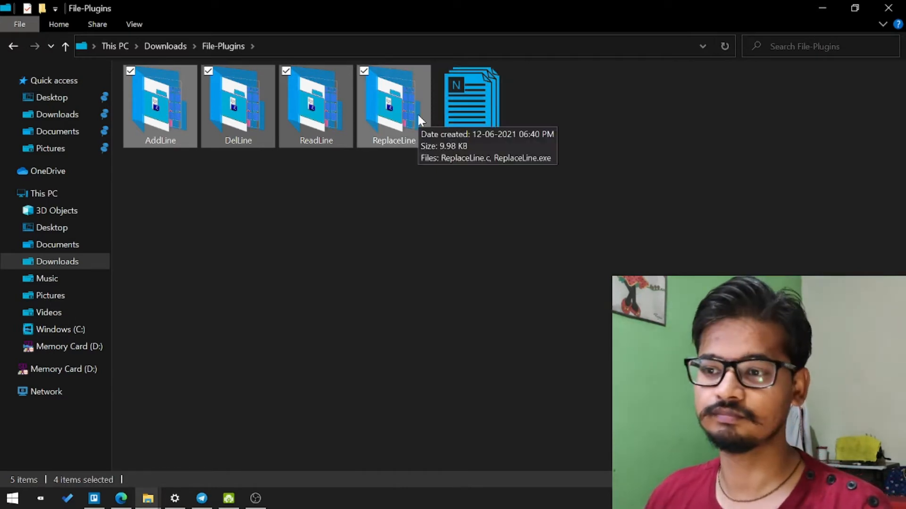
Step: Open b.txt in Sublime Text
click(470, 107)
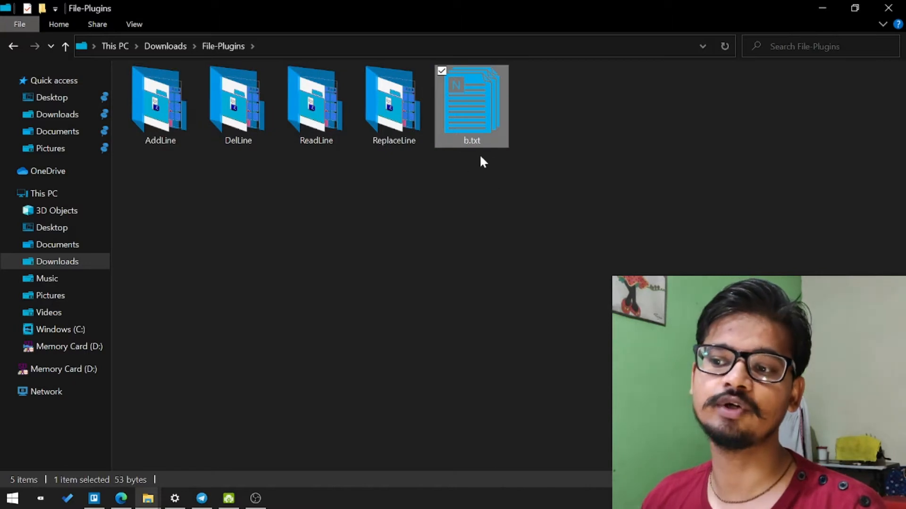
mouse_move(412, 263)
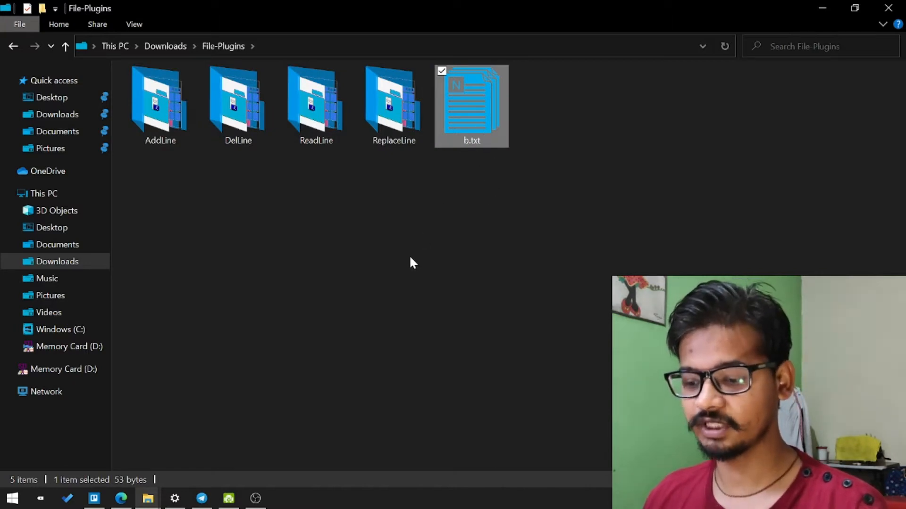
right_click(472, 107)
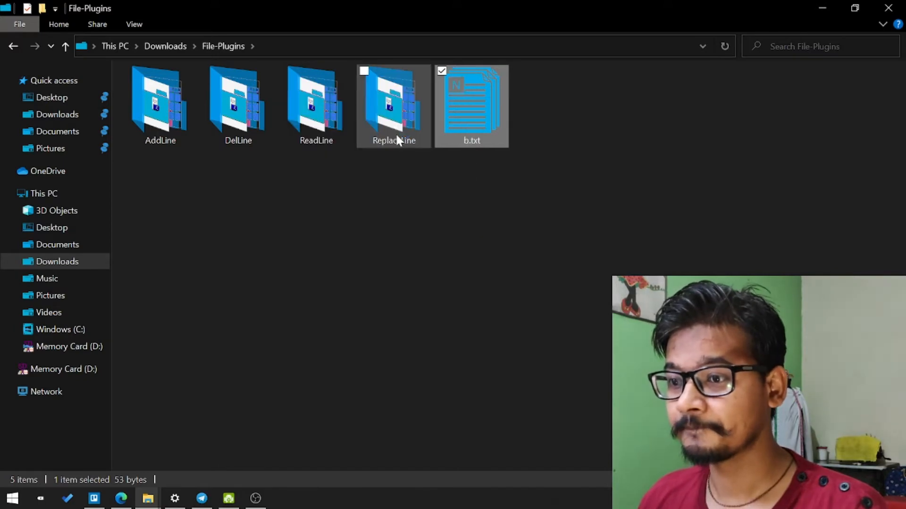
double_click(472, 107)
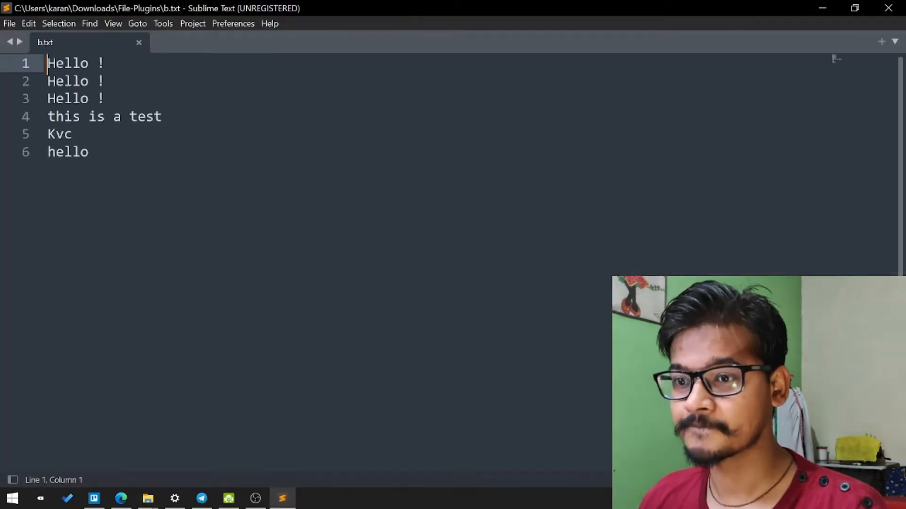
Step: Tile Sublime Text on the right half, with the File-Plugins folder on the left
click(148, 498)
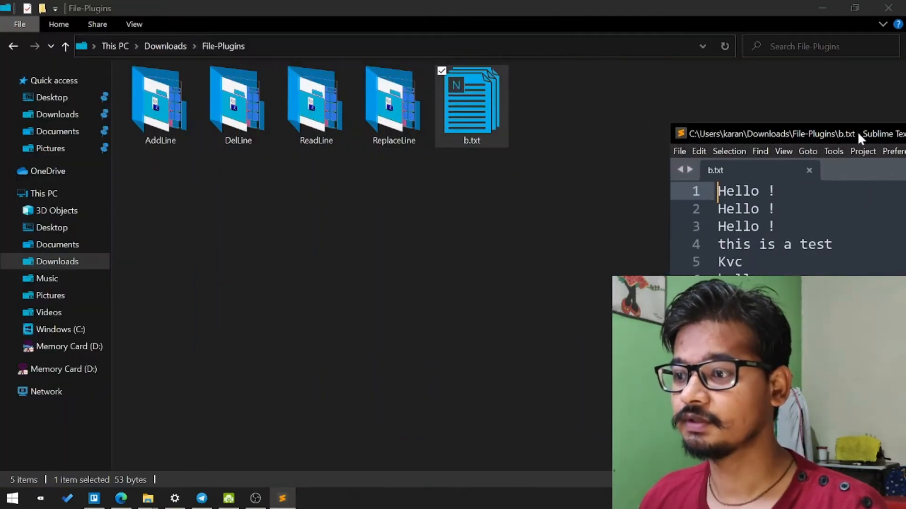
key(alt+tab)
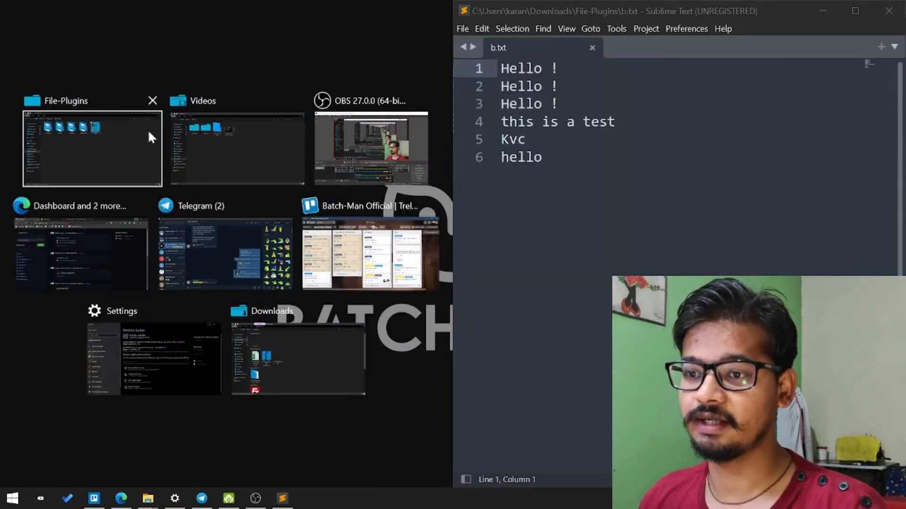
click(91, 148)
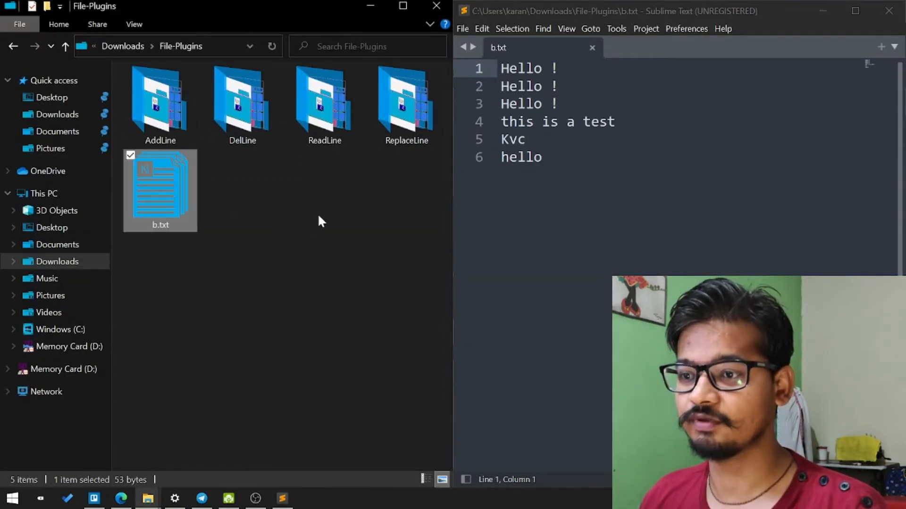
mouse_move(225, 196)
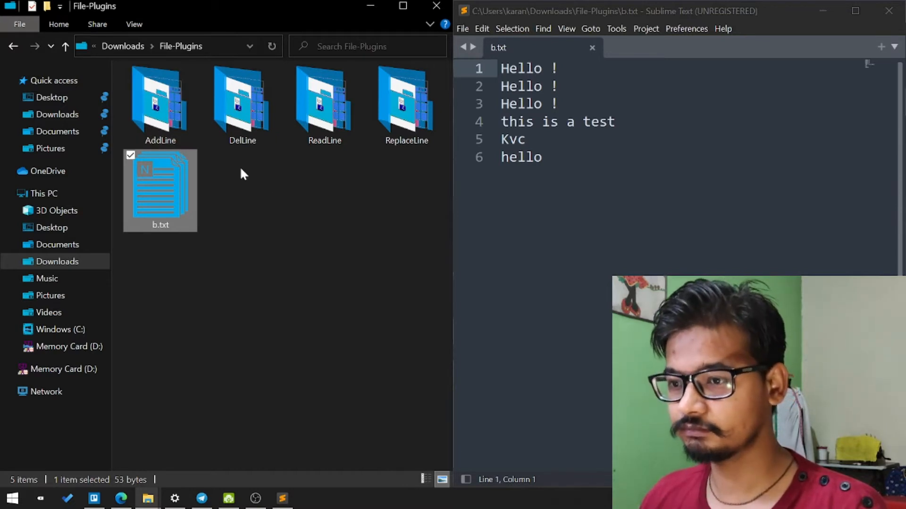
click(160, 103)
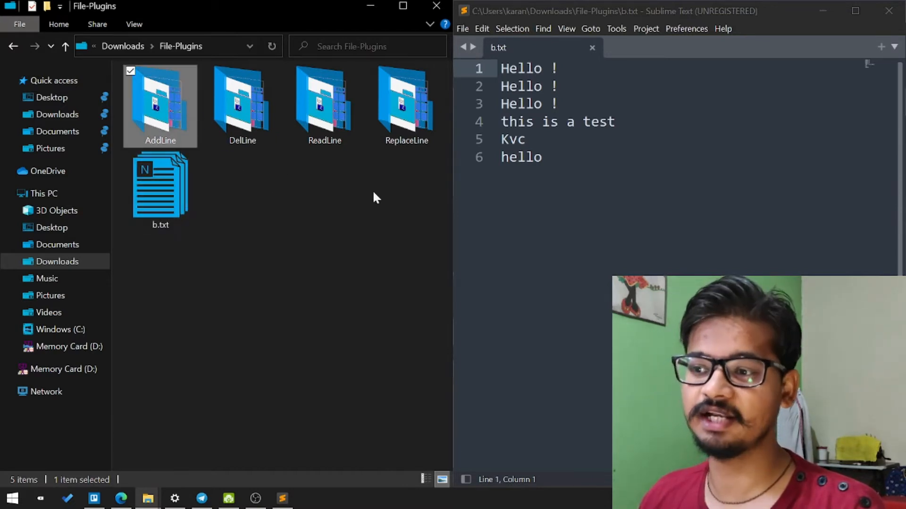
Step: Open the AddLine folder and launch cmd from its address bar
double_click(159, 101)
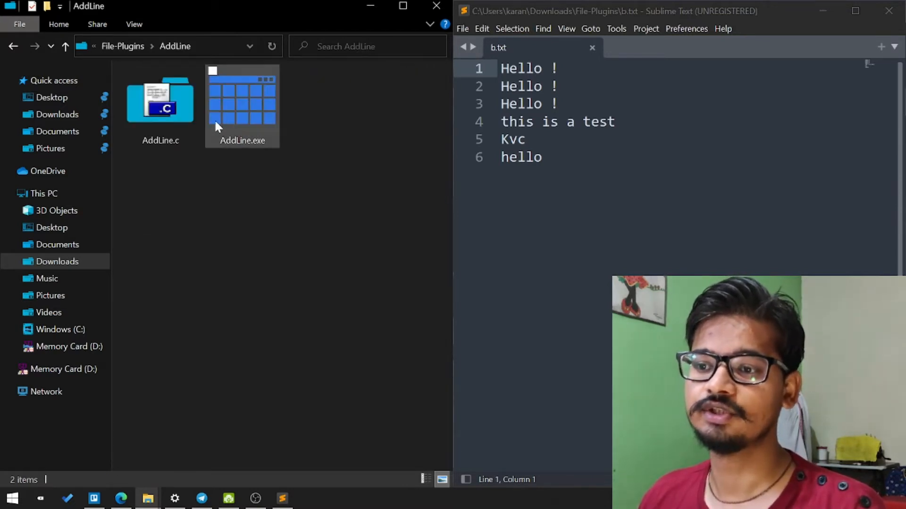
click(173, 46)
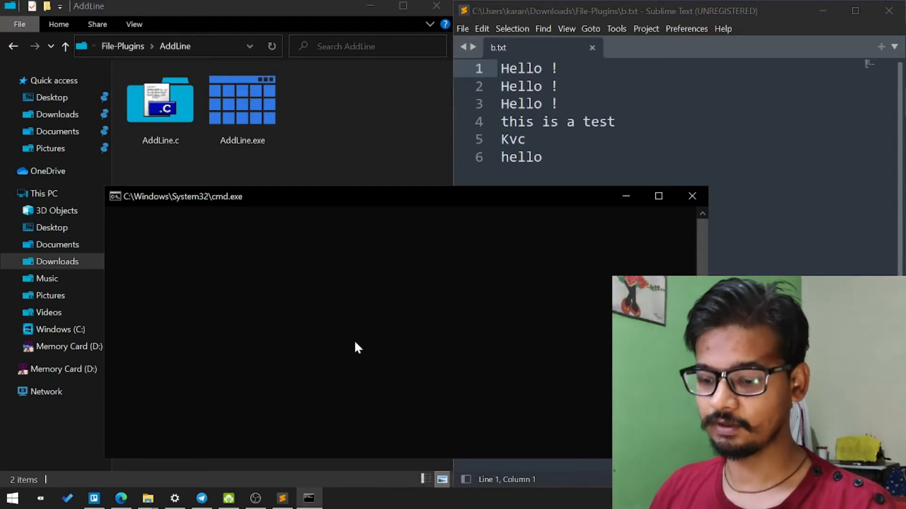
Step: Run AddLine.exe /? twice for help, which reports 'Unable to open file'
text(AddLine.exe)
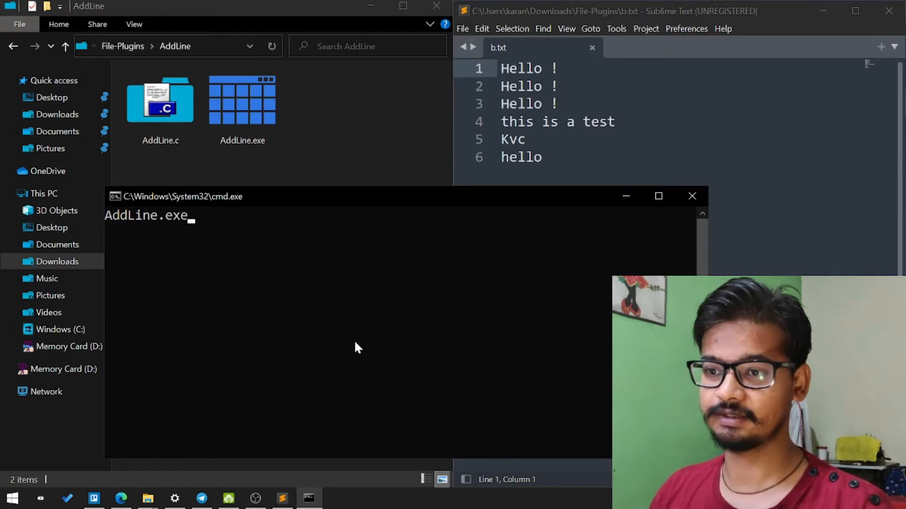
text(/)
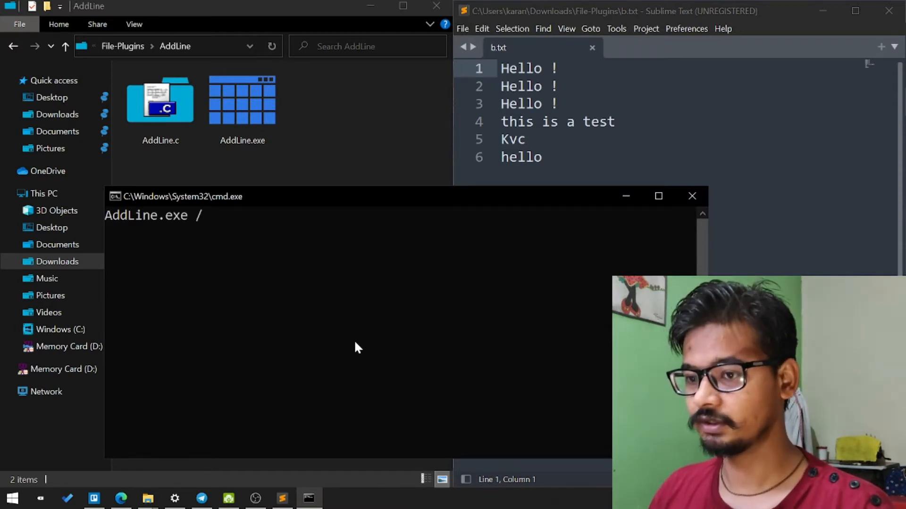
text(?)
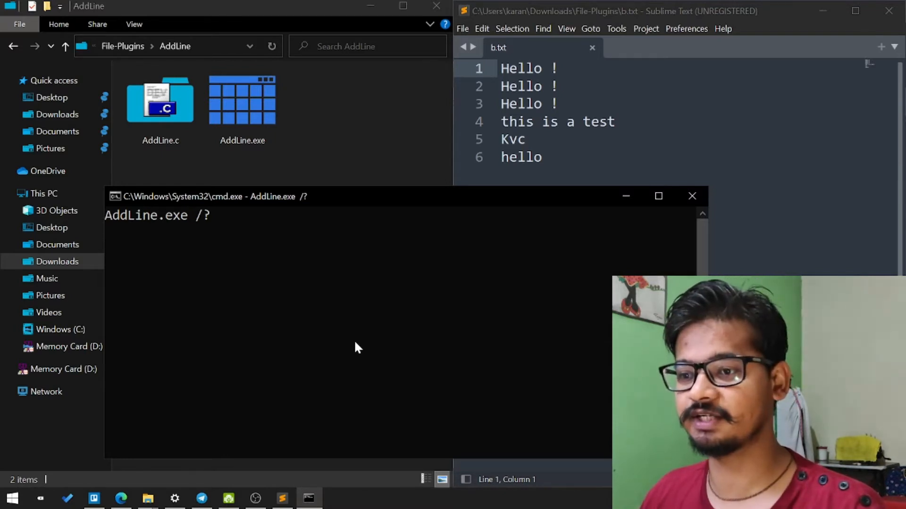
key(Return)
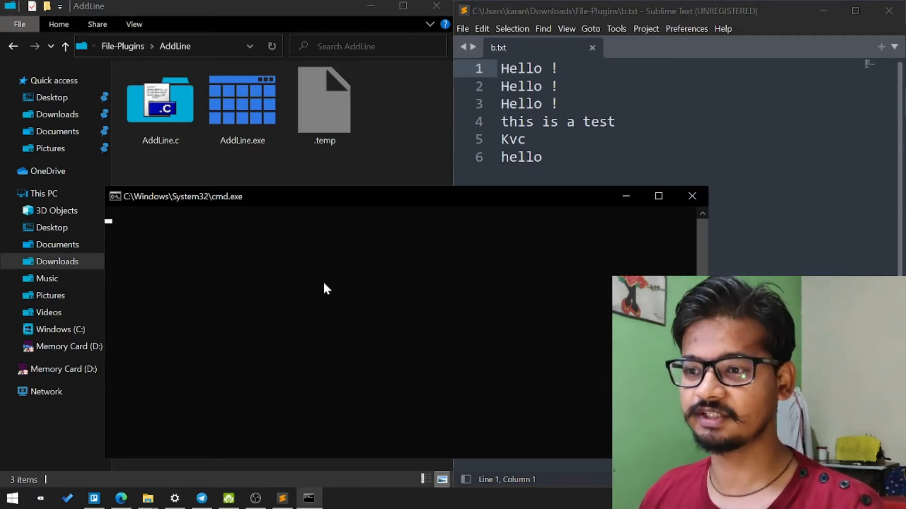
text(AddLine.exe /?)
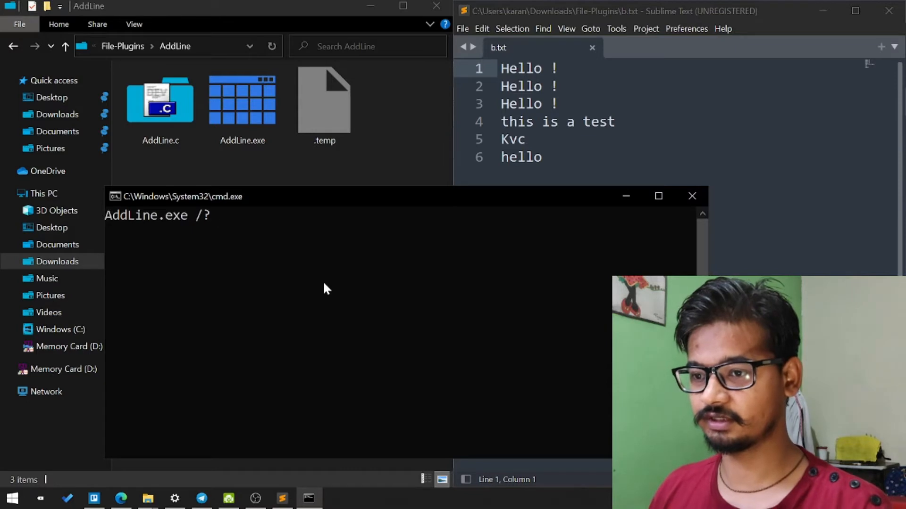
text(-help)
key(Return)
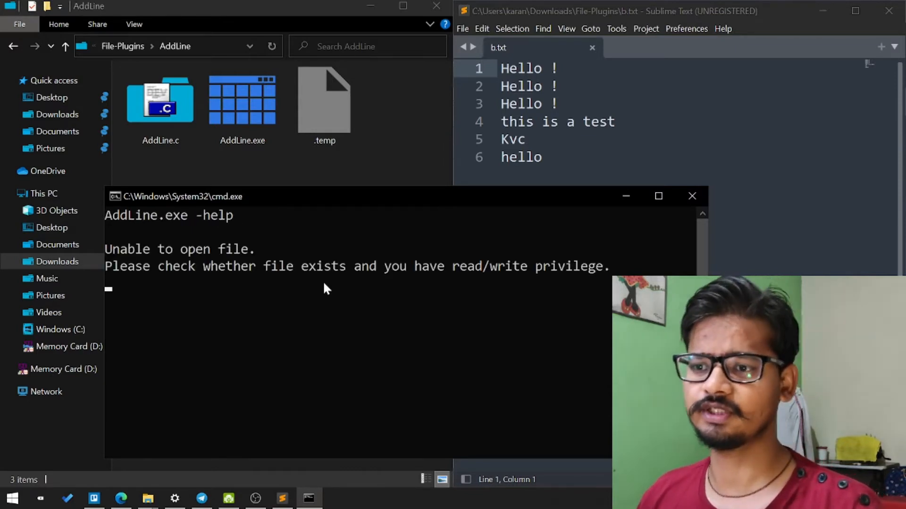
click(160, 101)
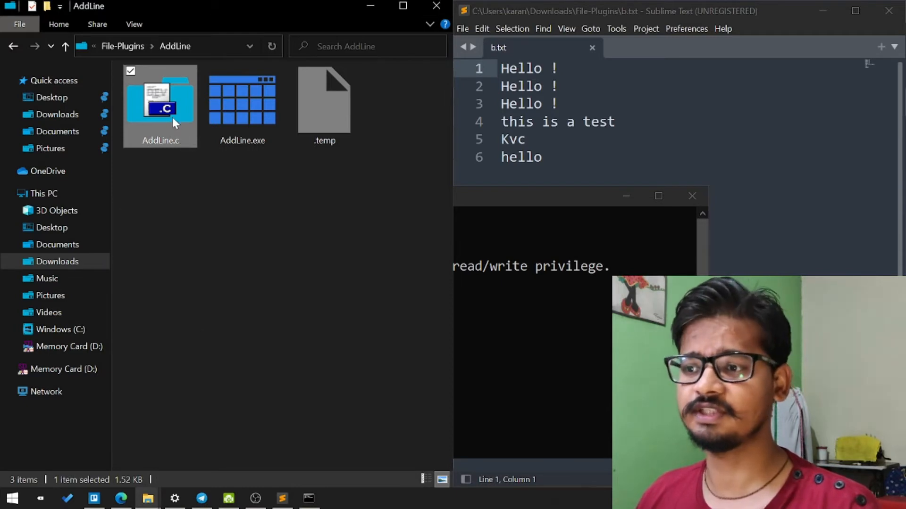
double_click(160, 99)
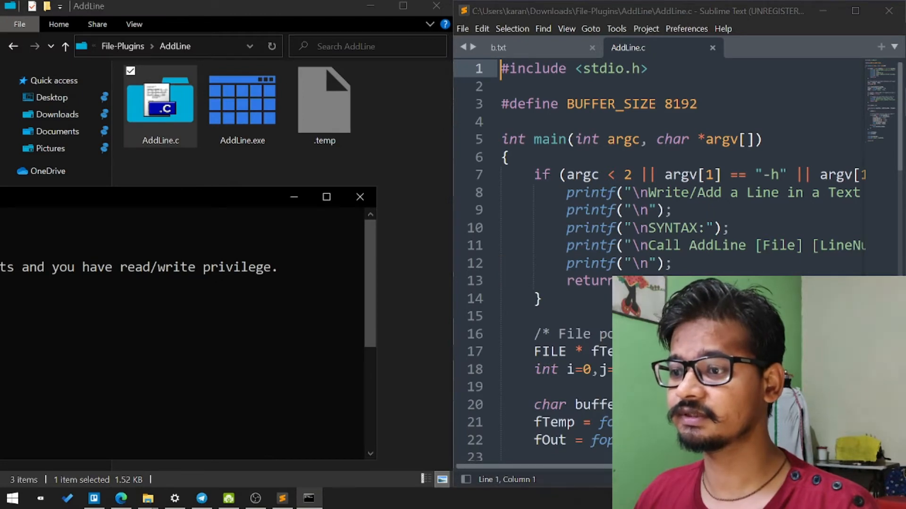
double_click(769, 175)
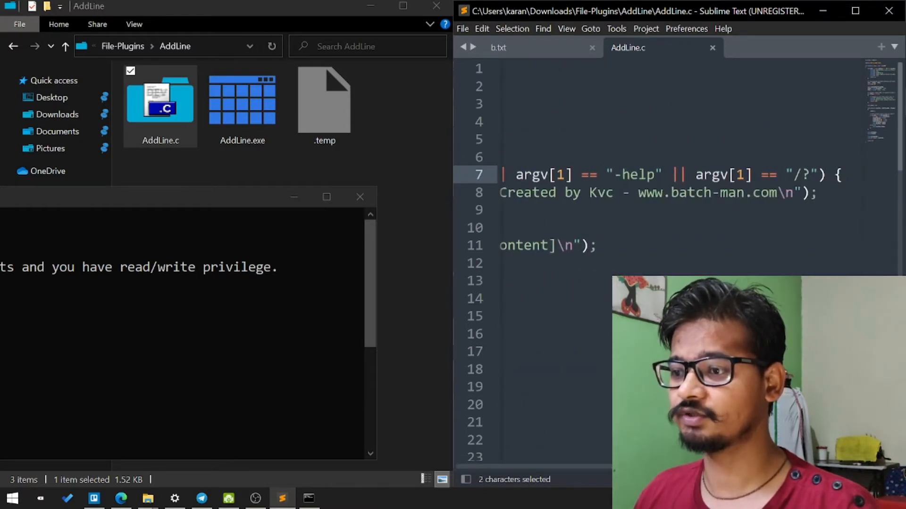
click(745, 174)
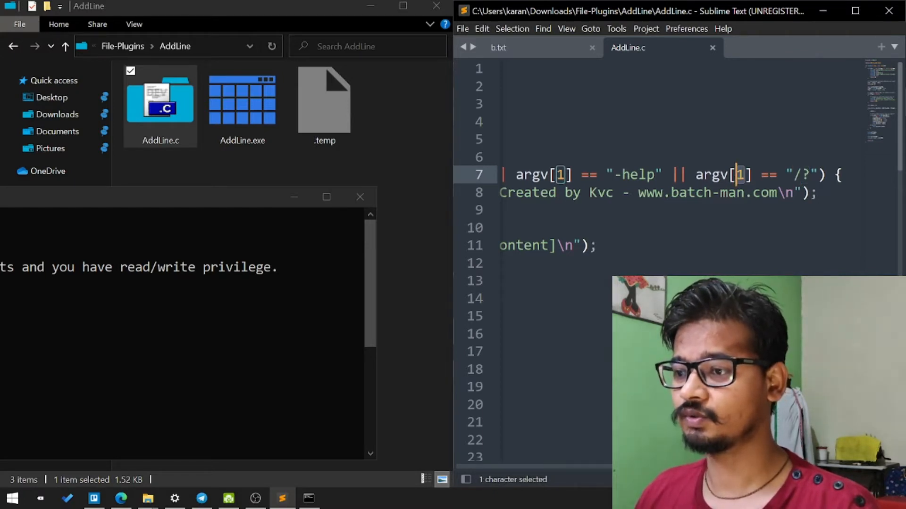
scroll(right, 3)
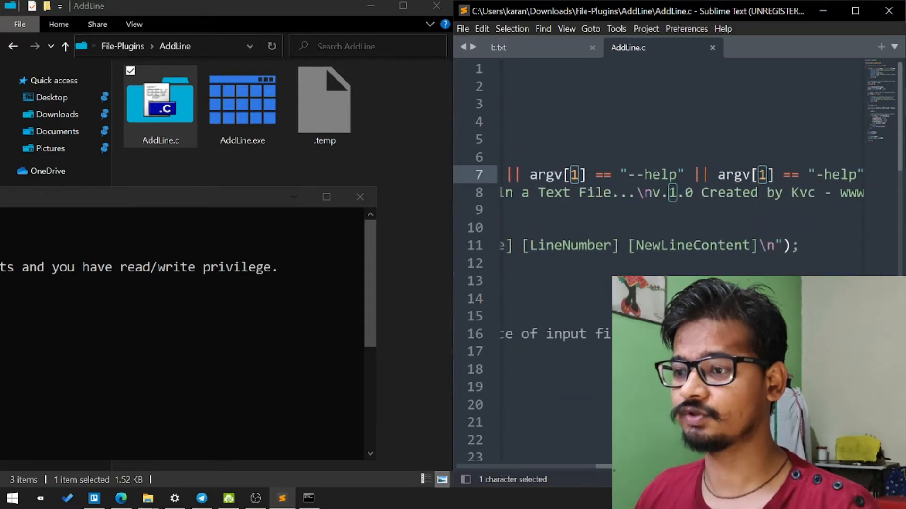
scroll(right, 3)
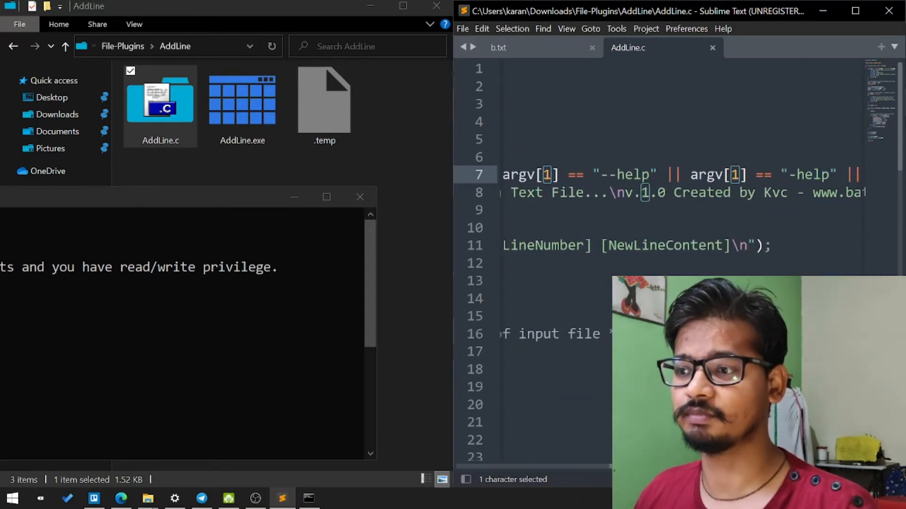
scroll(right, 3)
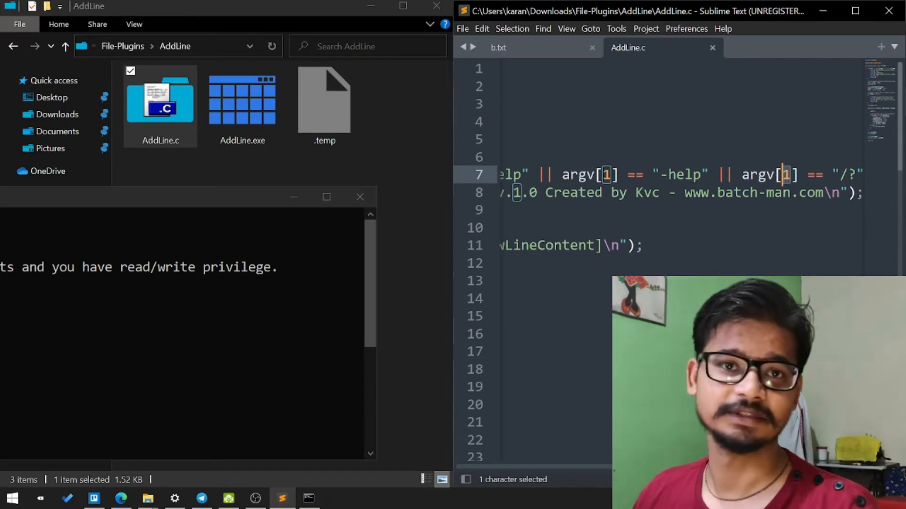
scroll(up, 3)
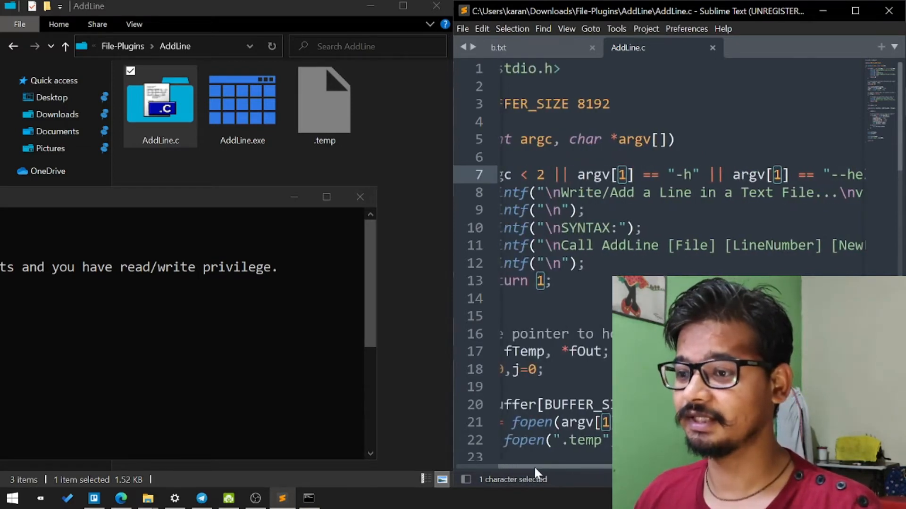
scroll(right, 3)
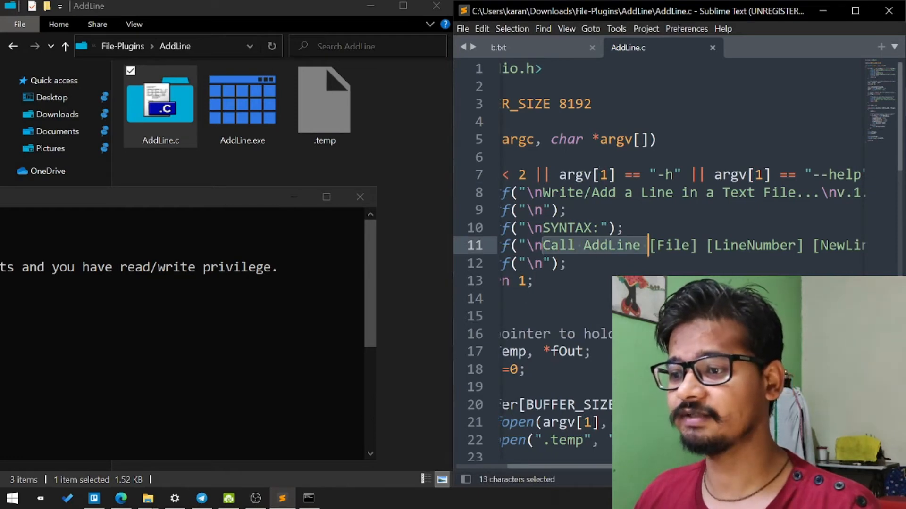
double_click(754, 245)
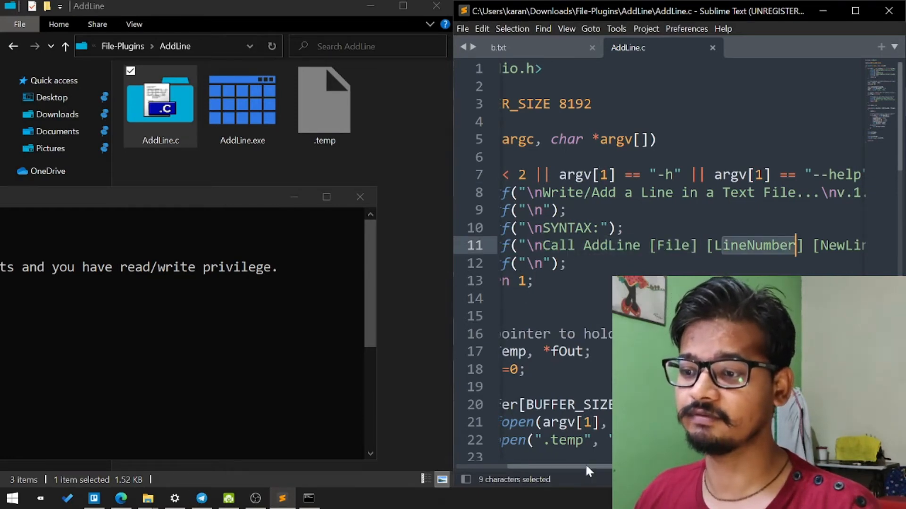
scroll(right, 3)
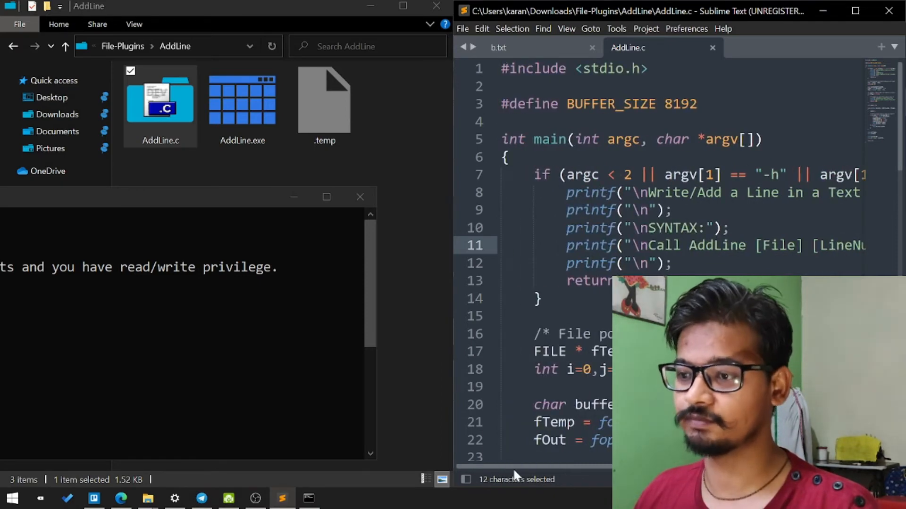
click(498, 47)
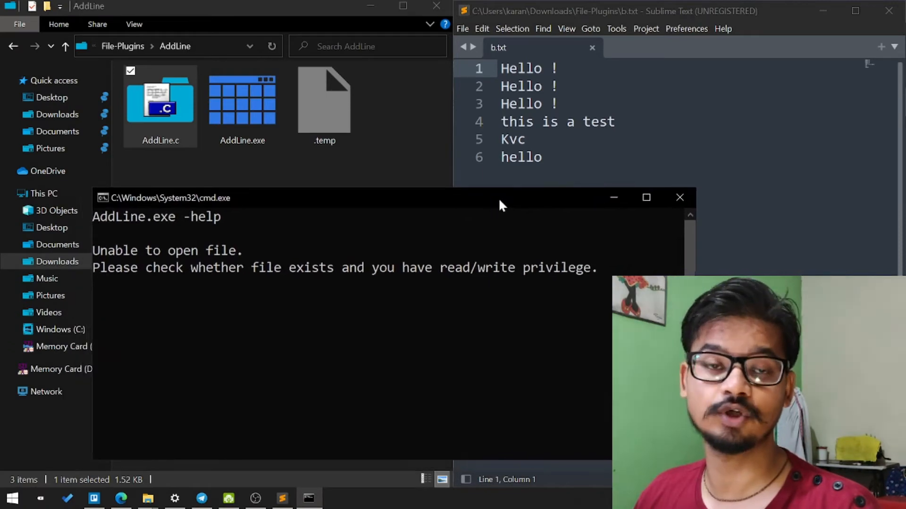
mouse_move(122, 46)
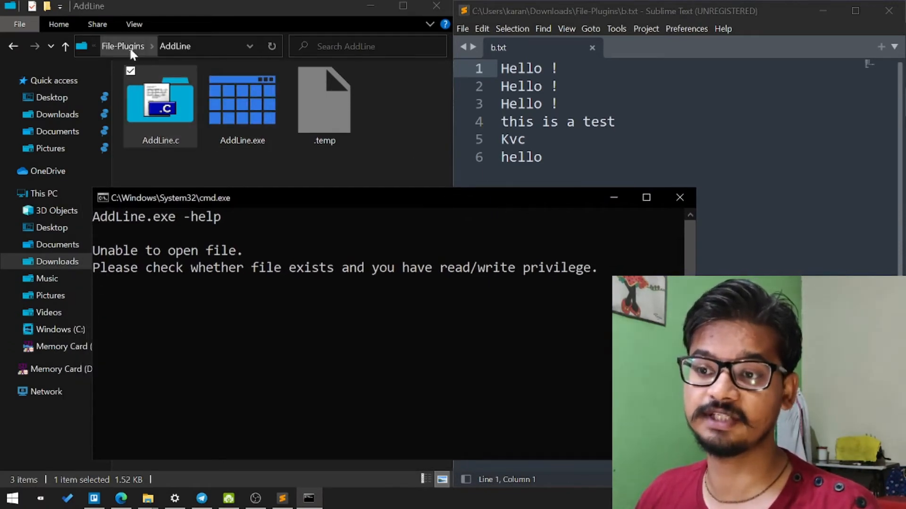
click(123, 46)
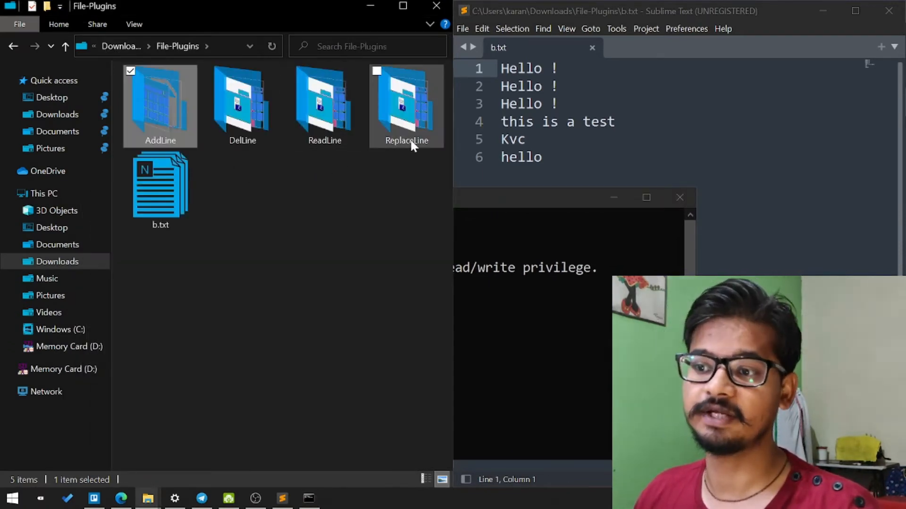
mouse_move(196, 168)
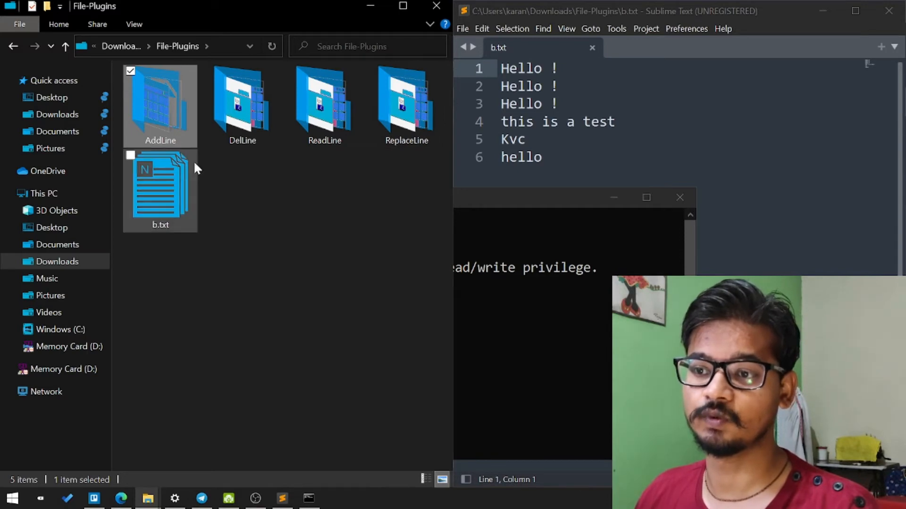
double_click(159, 101)
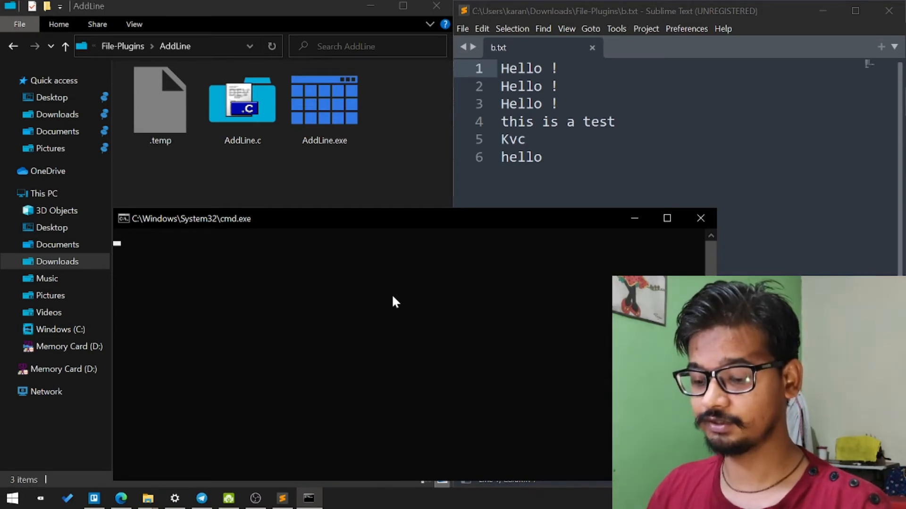
Step: Enter AddLine.exe ..\b.txt 4 "This is the newly added line" in cmd
text(AddLine.exe)
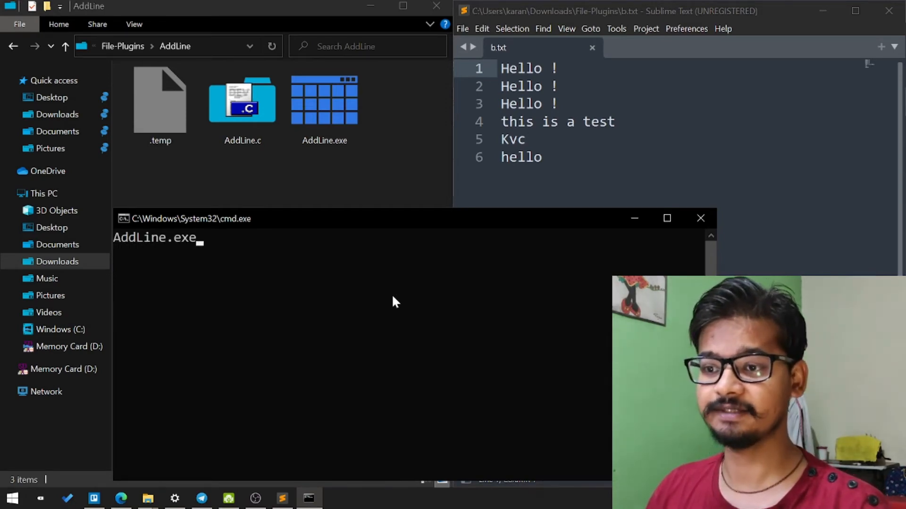
text(..\b.txt)
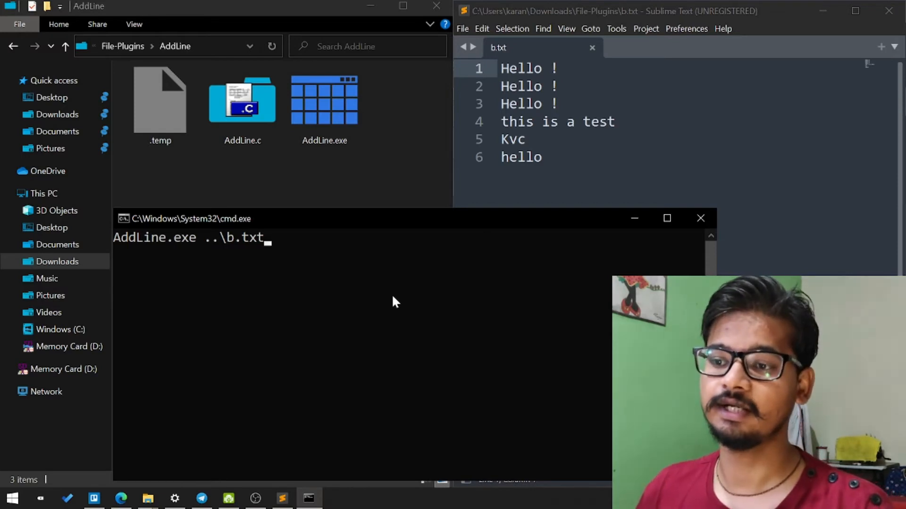
mouse_move(388, 270)
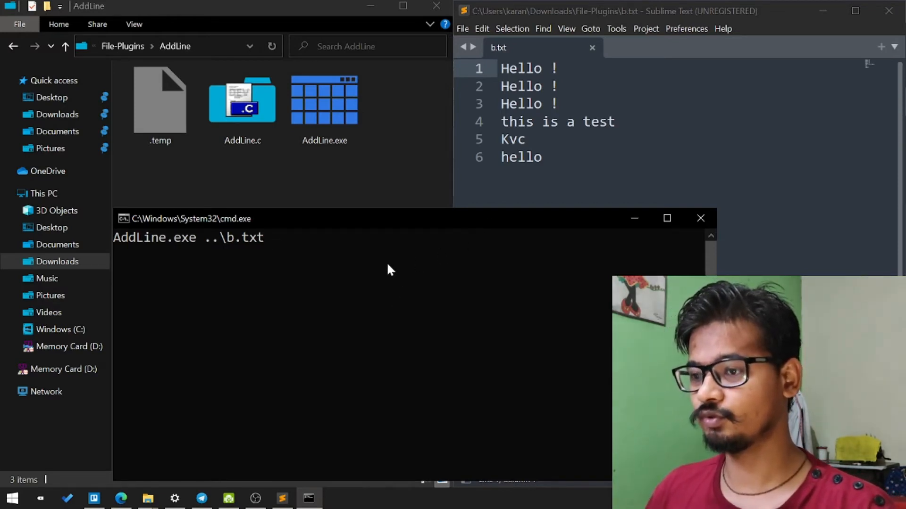
text(4)
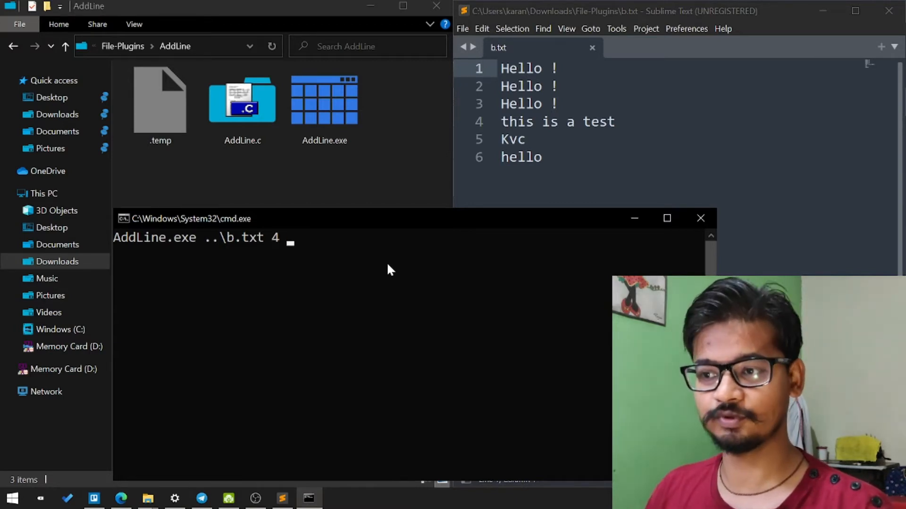
text(")
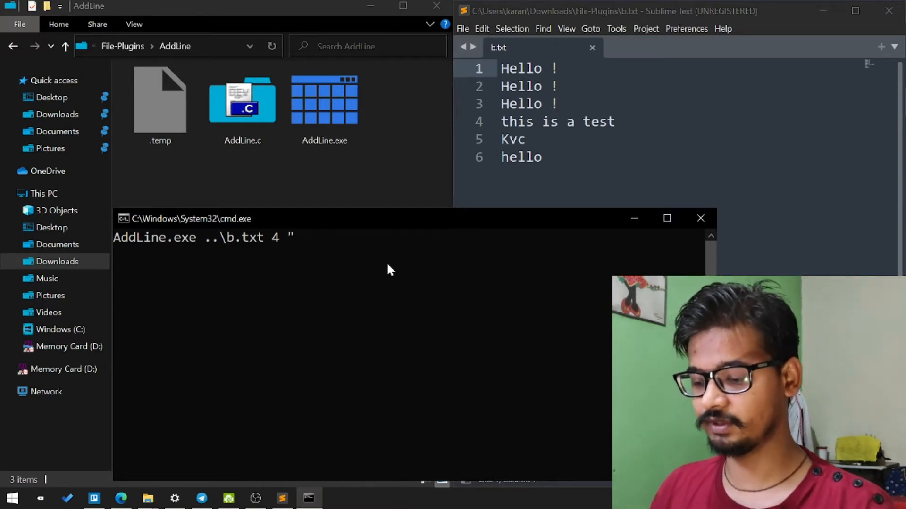
text(This is a)
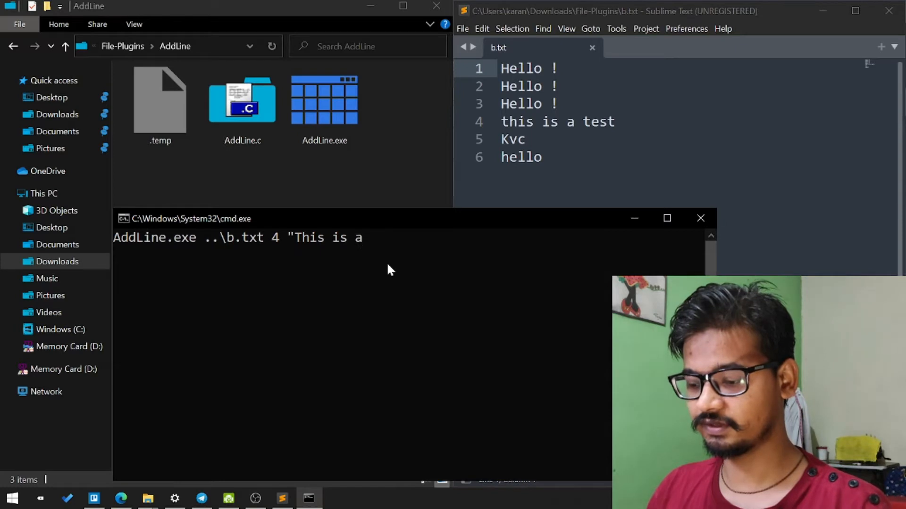
text(the adde)
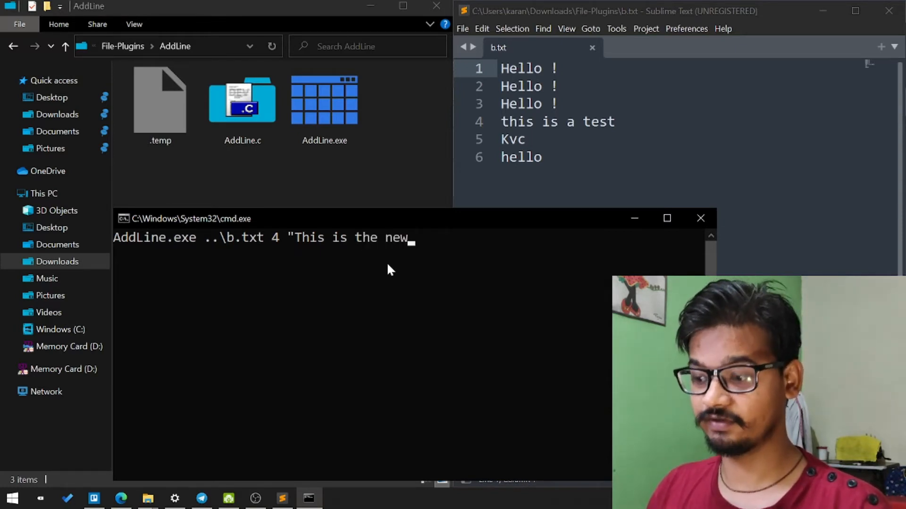
text(ly add)
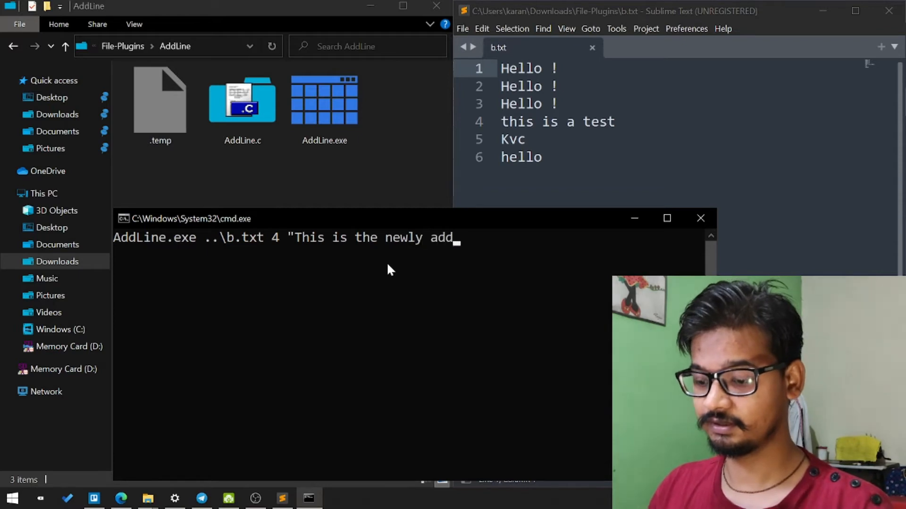
text(ed line")
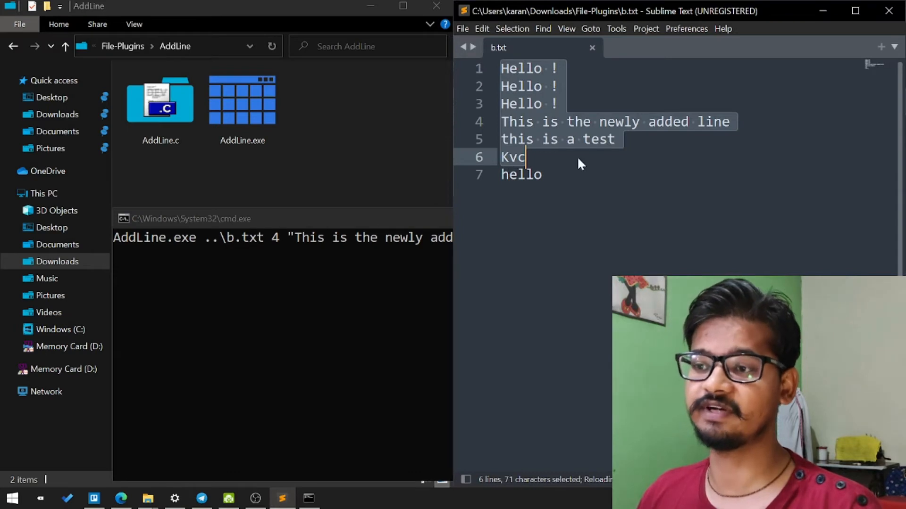
mouse_move(552, 133)
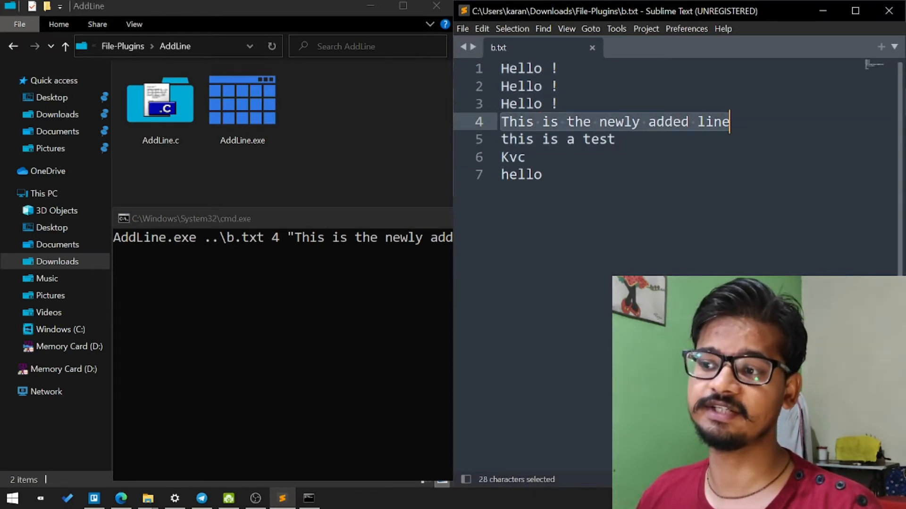
mouse_move(395, 292)
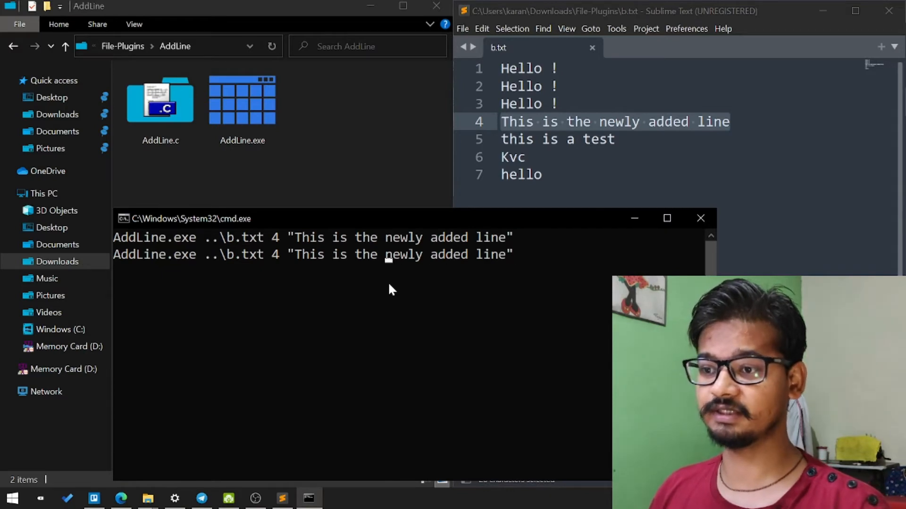
Step: Edit the recalled AddLine command to insert "Something else" at line 7
key(Backspace)
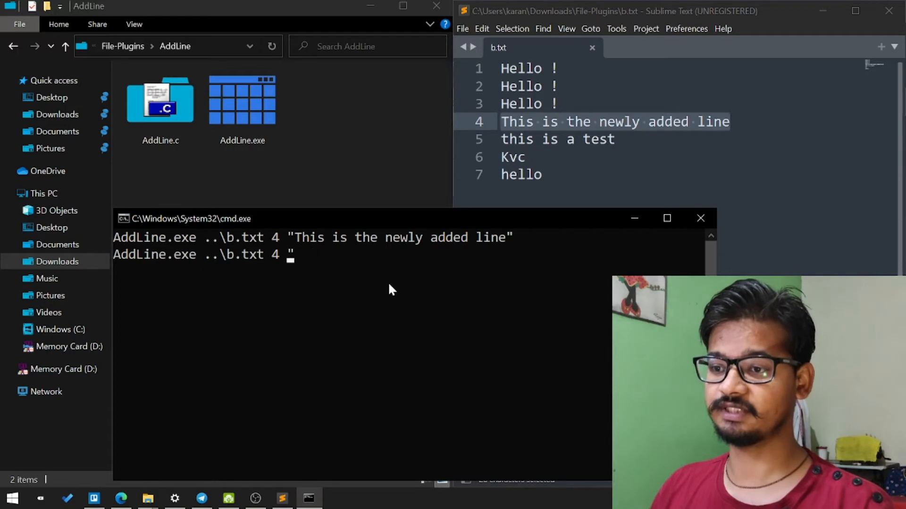
key(Backspace)
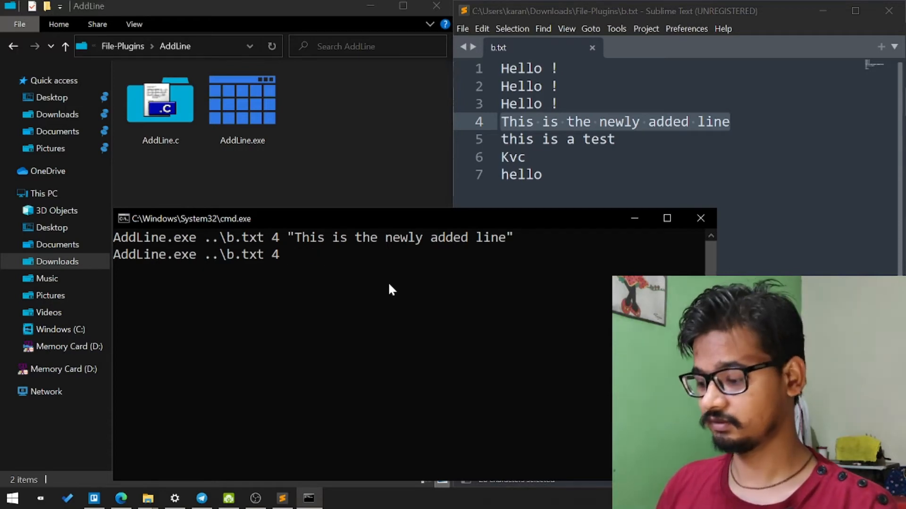
text(7 ")
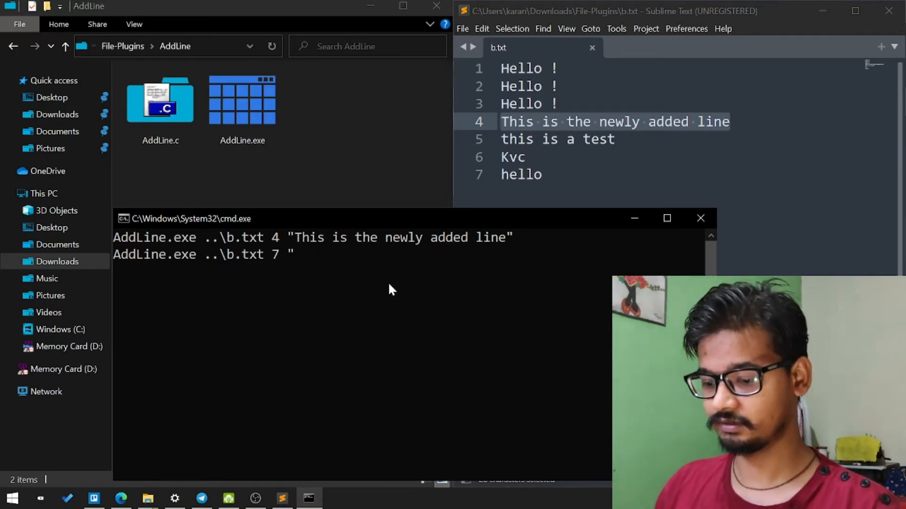
text(Something else)
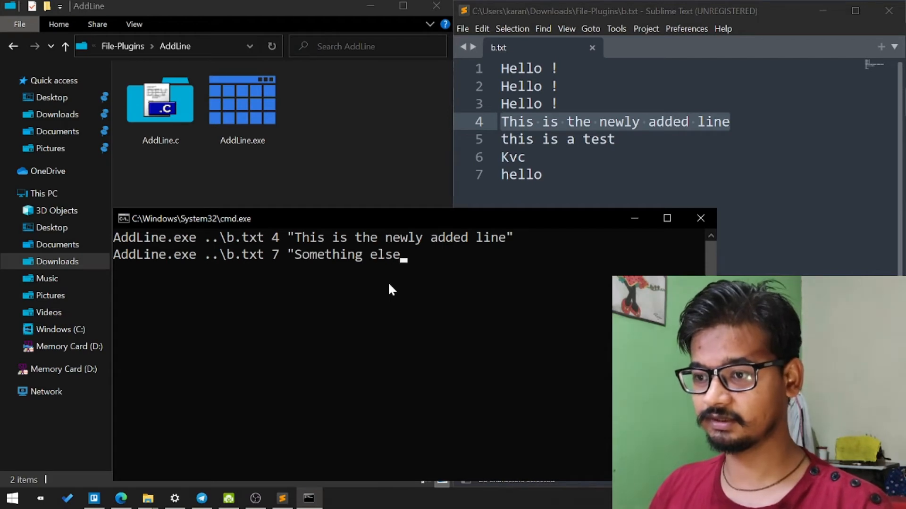
text(")
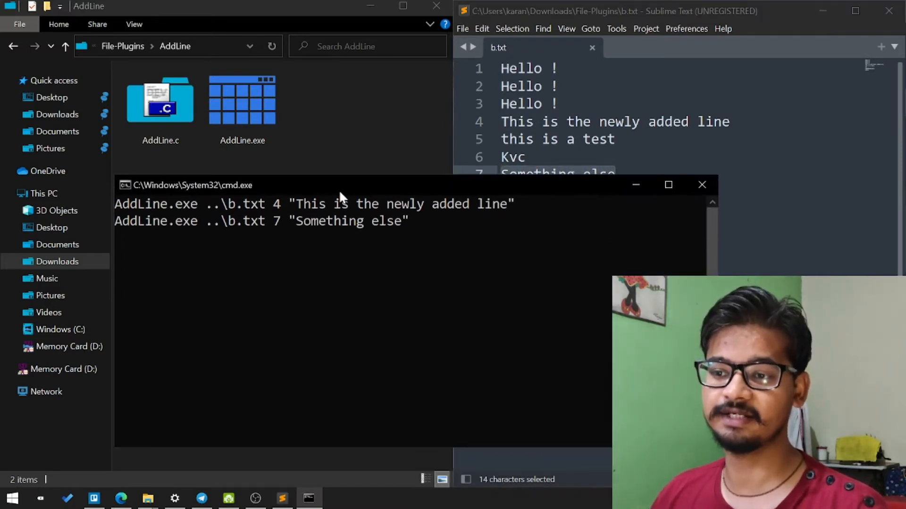
mouse_move(354, 268)
text(echo on)
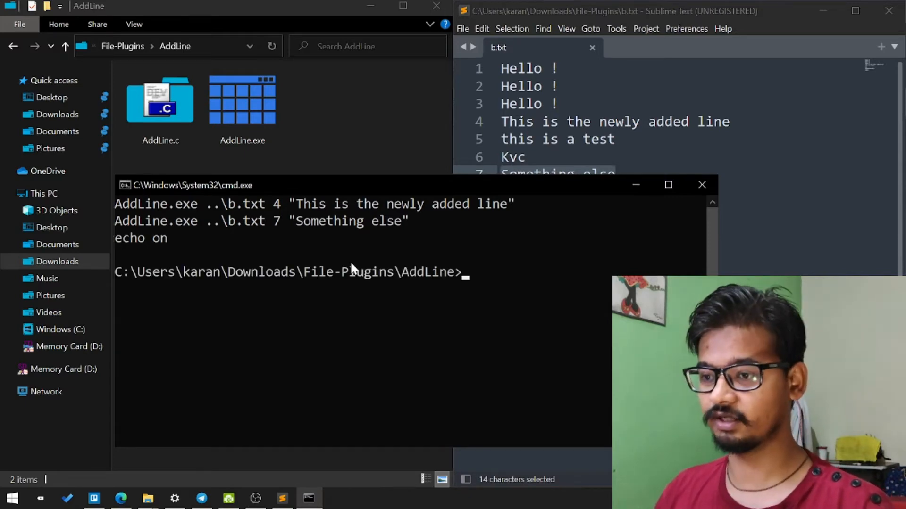
mouse_move(435, 283)
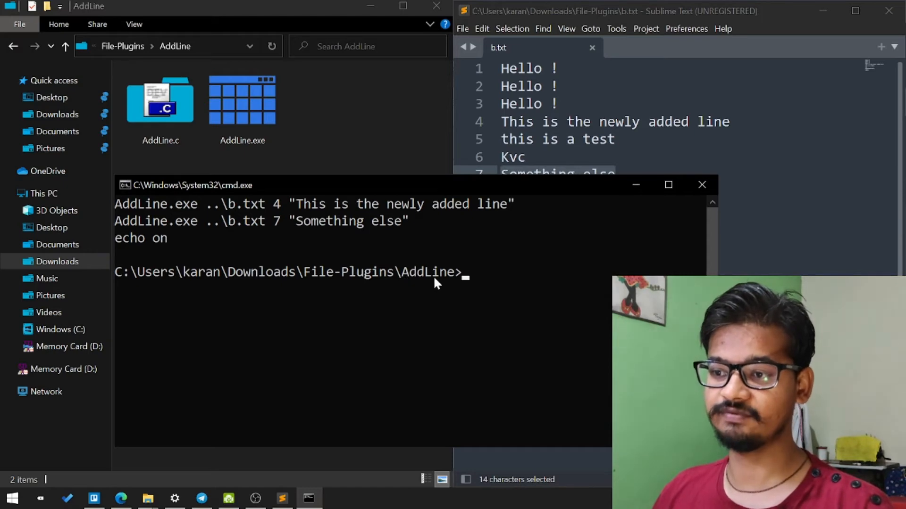
Step: Change directory up and into DelLine, then clear the screen
text(cd ..)
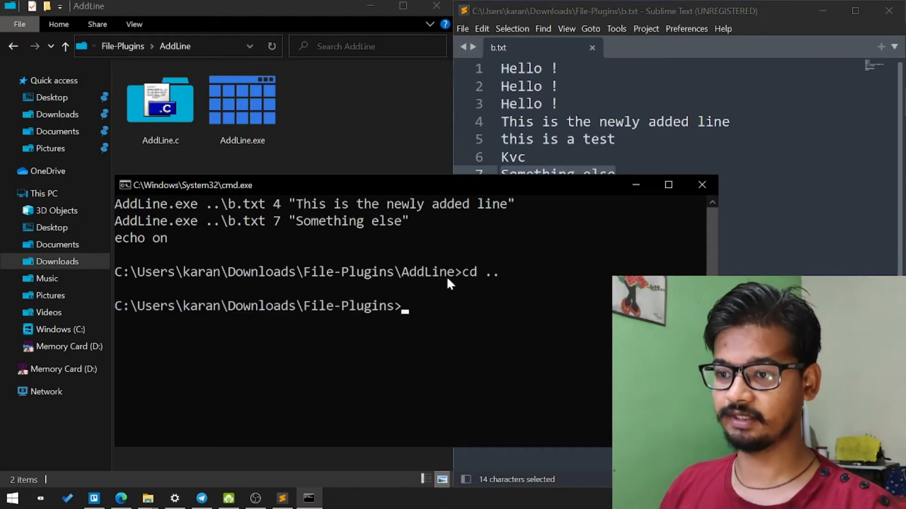
text(cd DelLine)
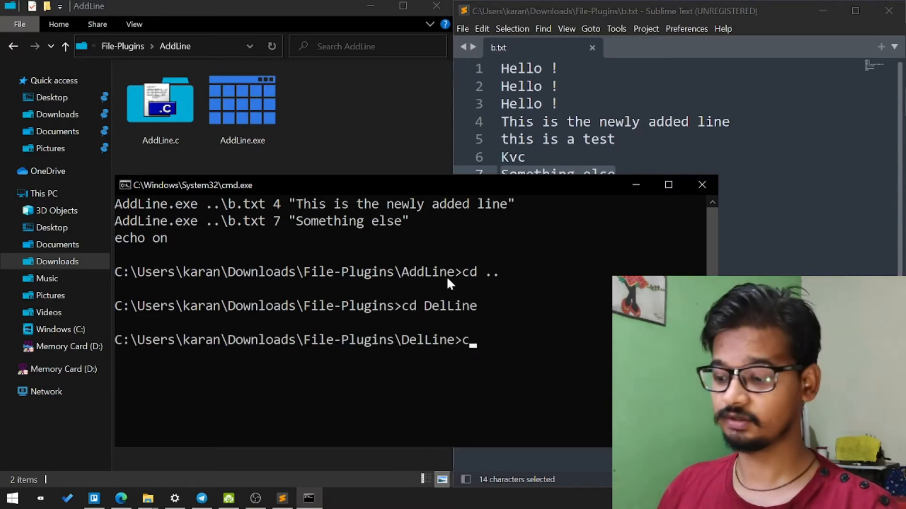
key(Return)
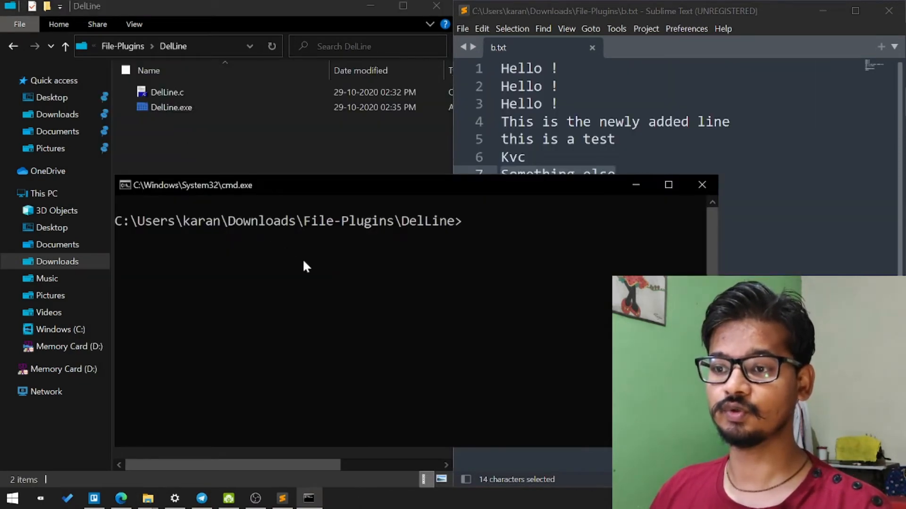
Step: Run DelLine.exe ..\b.txt 7 to remove the 'Something else' line
text(DelLine.c)
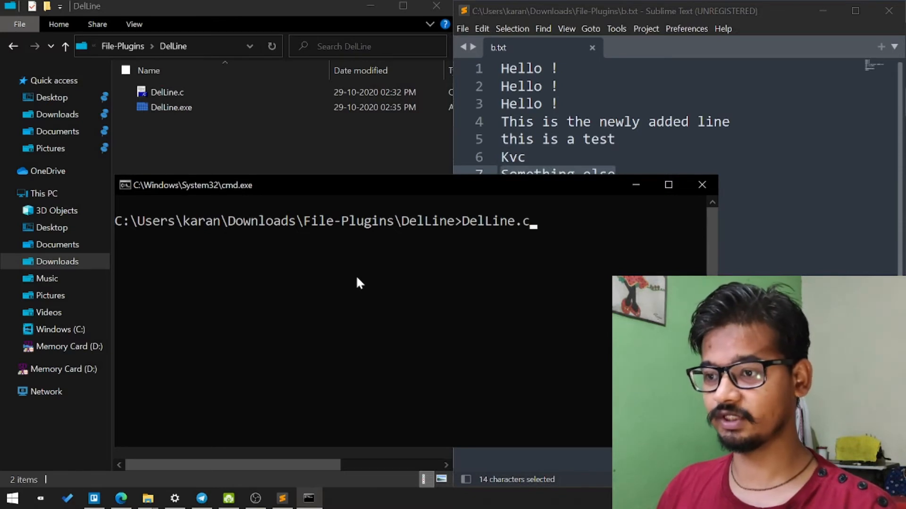
text(exe)
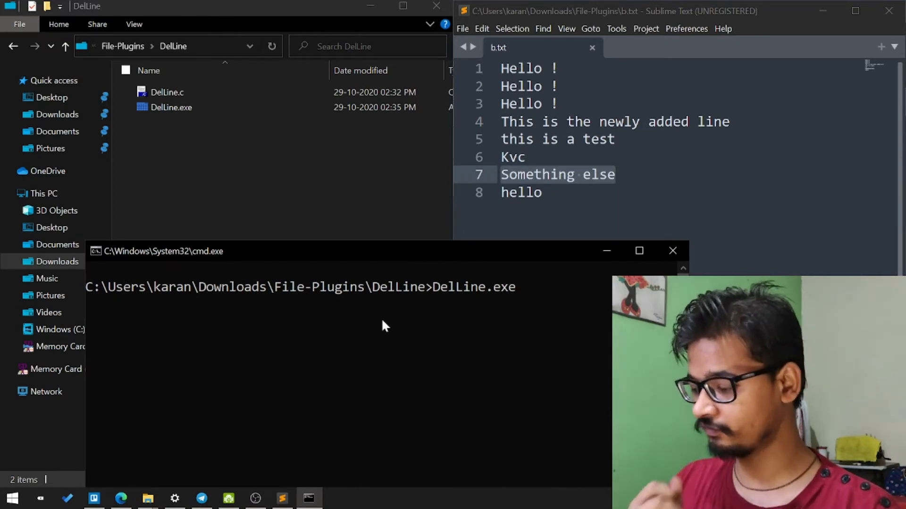
text(..\b)
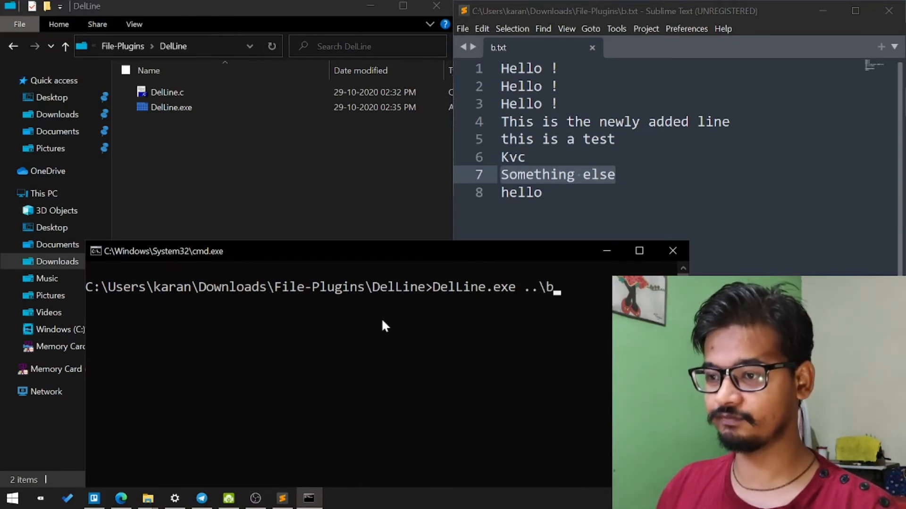
text(.txt)
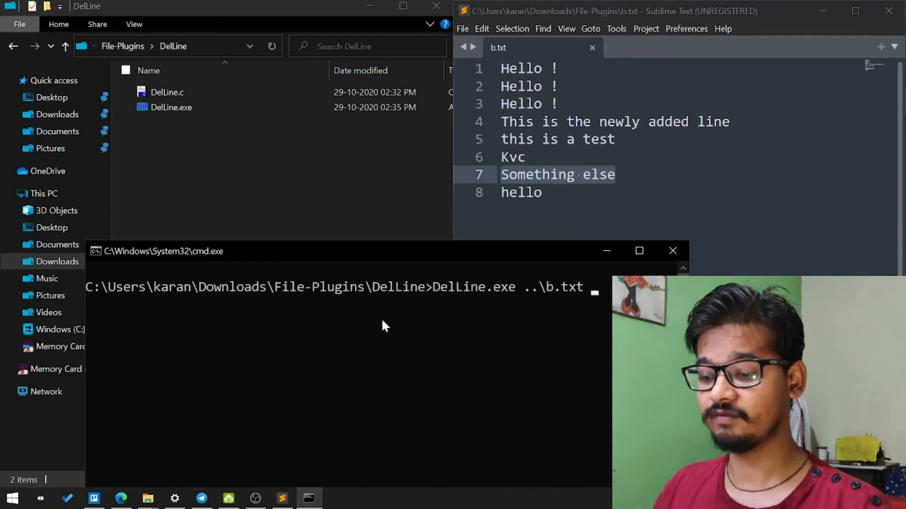
text(7)
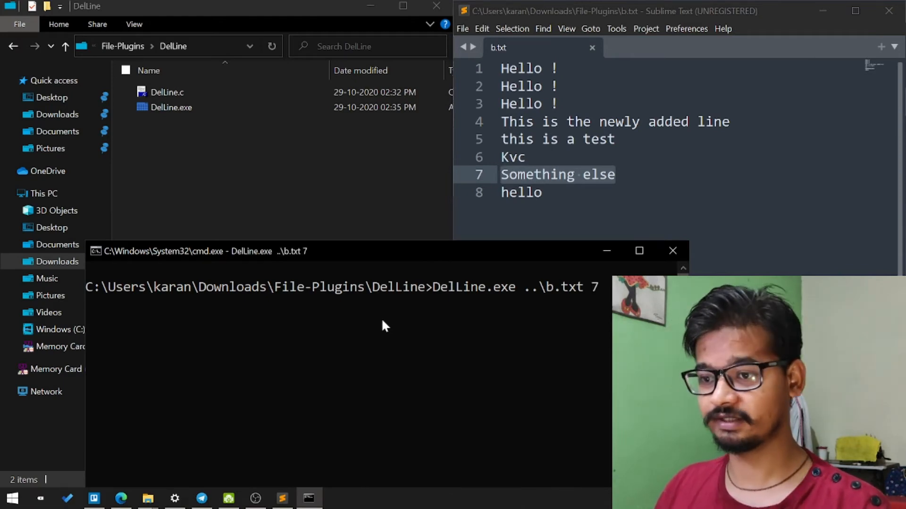
key(Return)
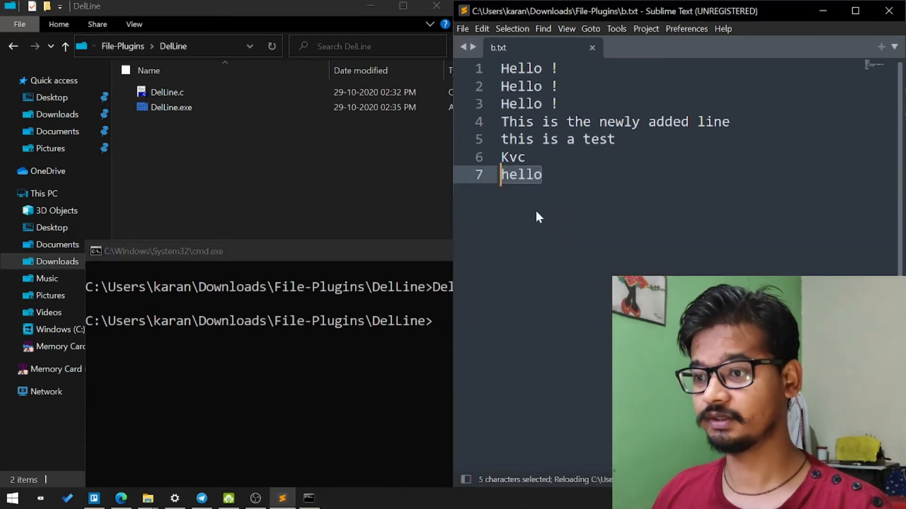
mouse_move(548, 216)
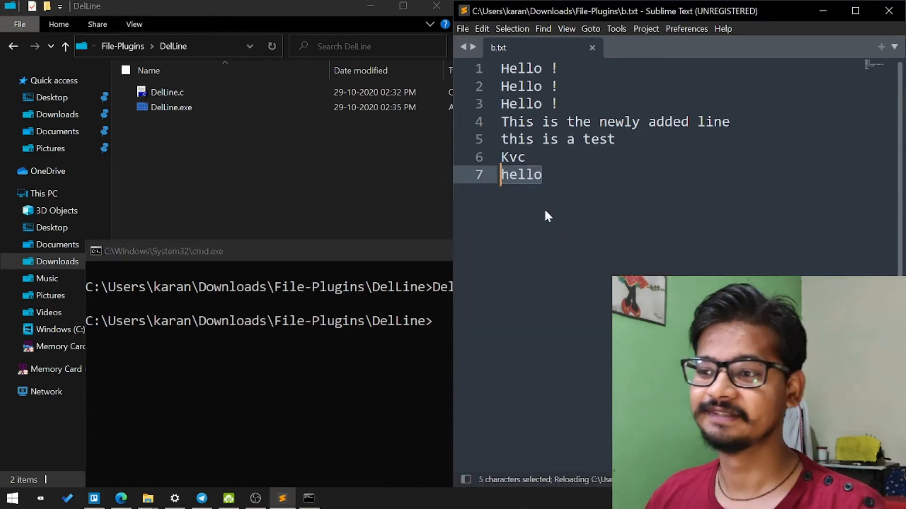
mouse_move(561, 205)
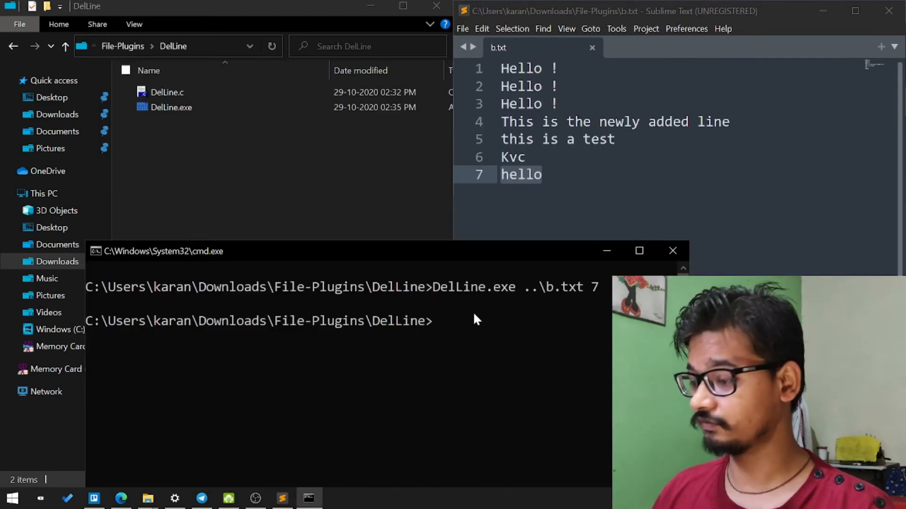
Step: Type DelLine.exe ..\b.txt in cmd for another line deletion
text(DelLine.exe ..\b.txt 4)
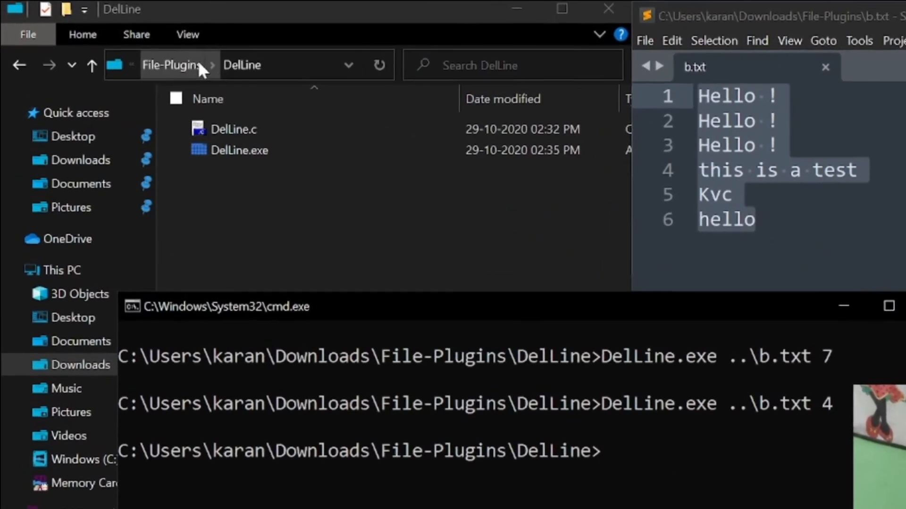
Step: Go up to File-Plugins and open the ReadLine folder
click(172, 65)
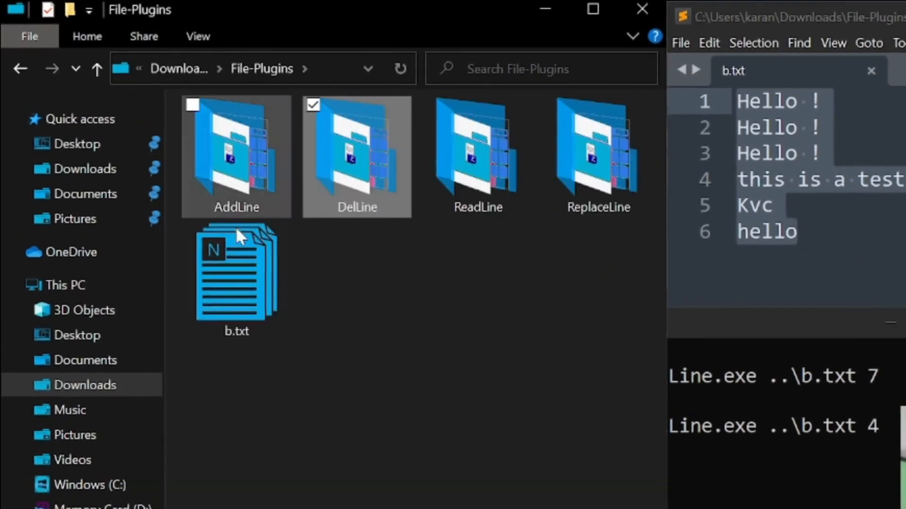
click(477, 156)
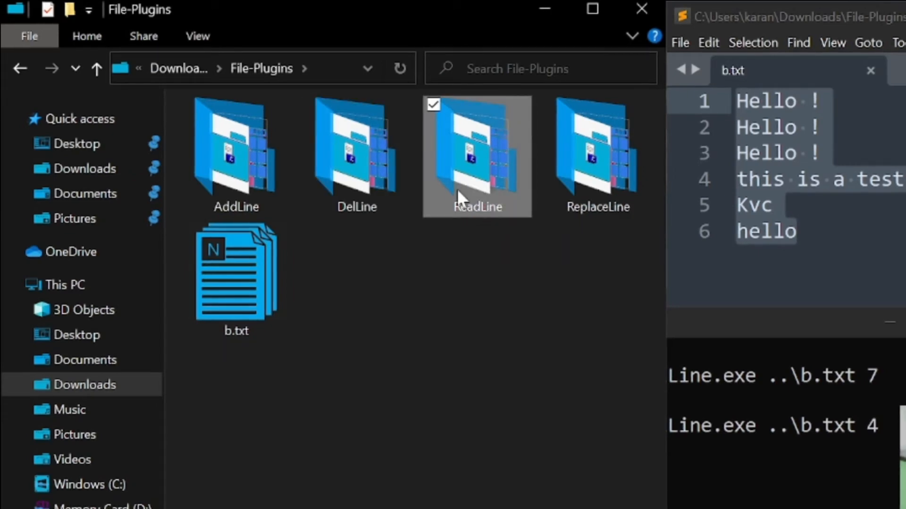
double_click(477, 152)
text(cd ..)
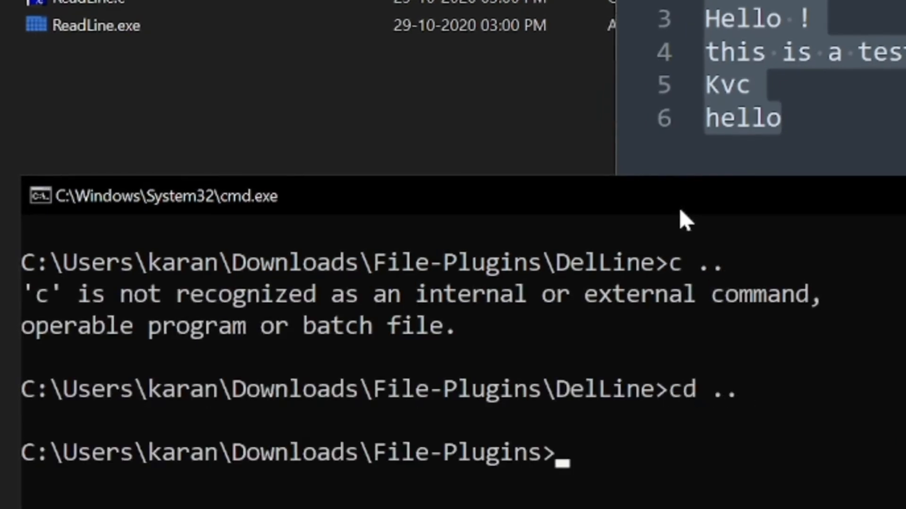
Step: Change into ReadLine and run ReadLine.exe on ..\b.txt with line 4
text(cd r)
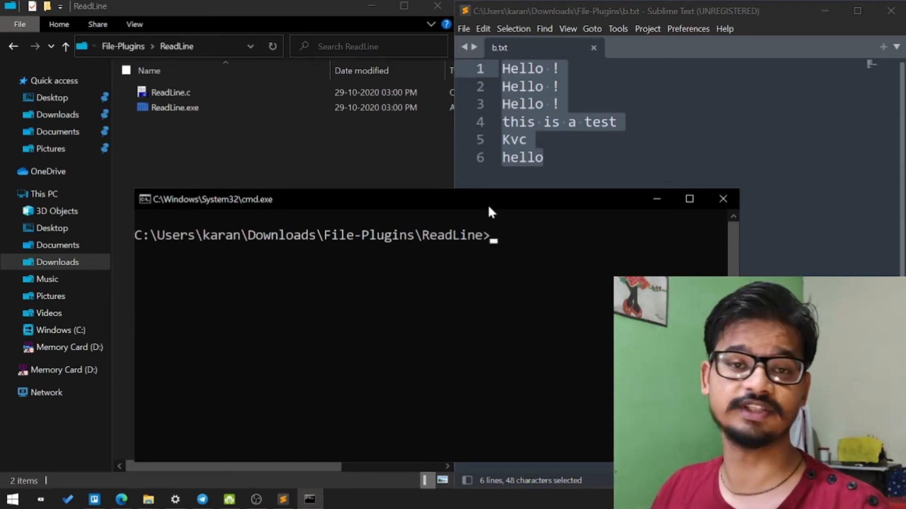
text(re)
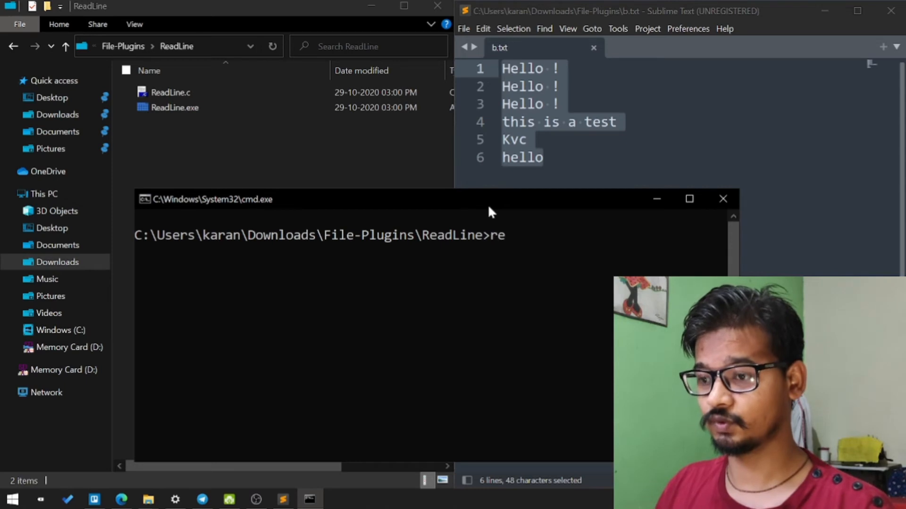
text(ReadLine.exe)
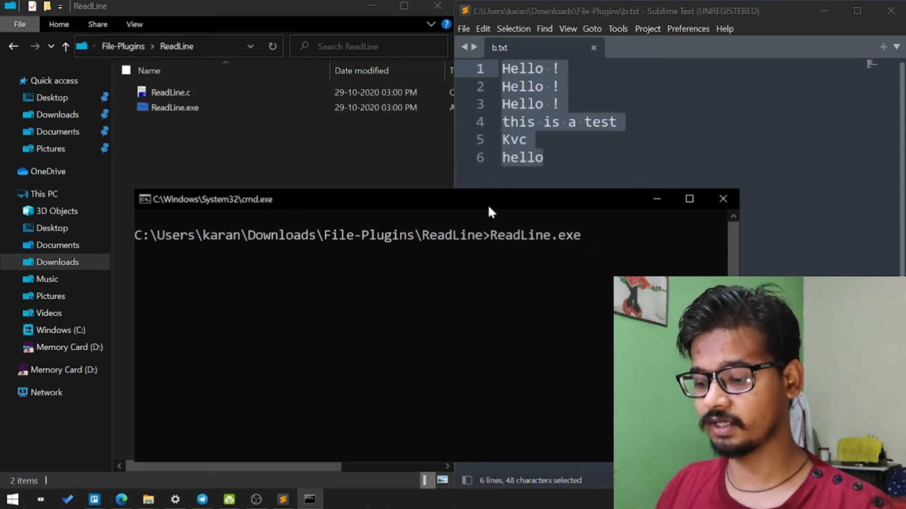
text(../)
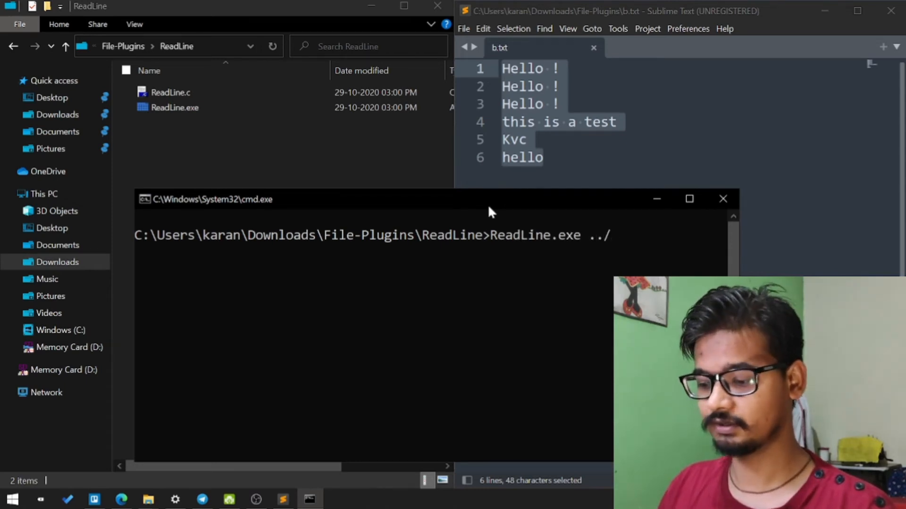
key(backspace)
text(\b.txt)
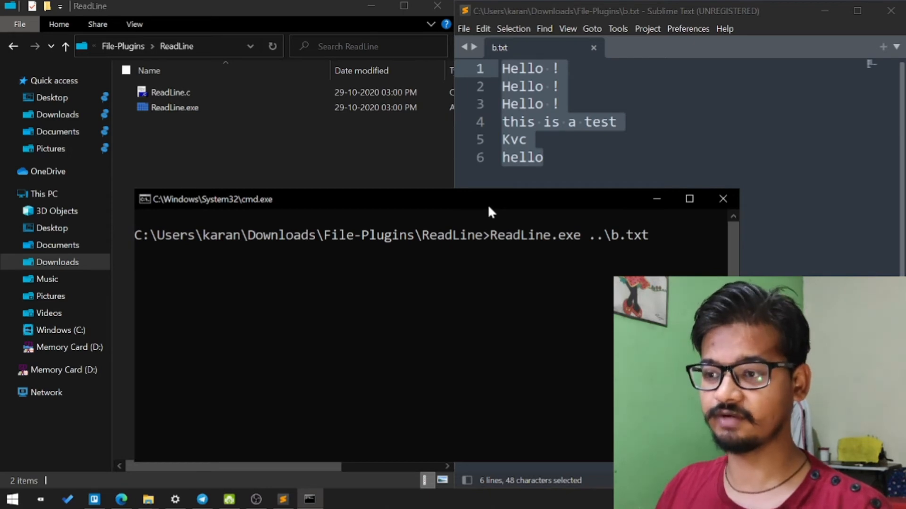
text(4)
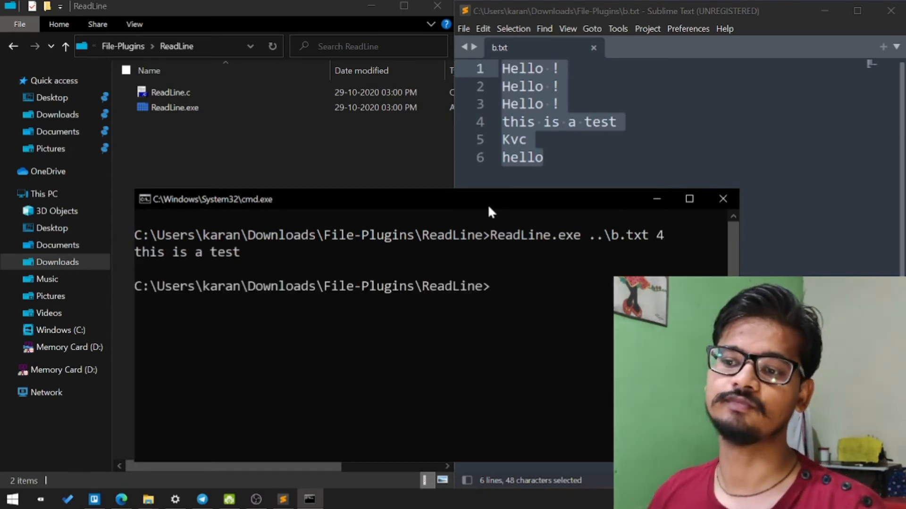
mouse_move(242, 268)
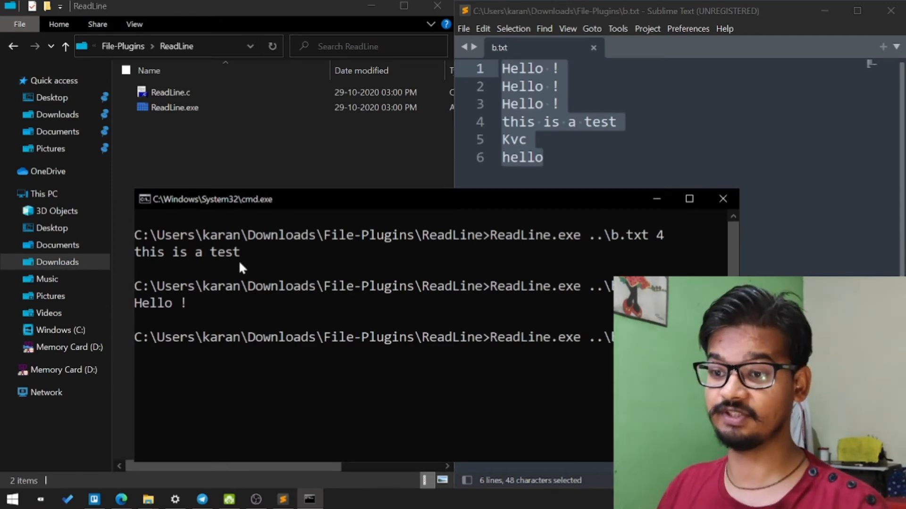
key(Return)
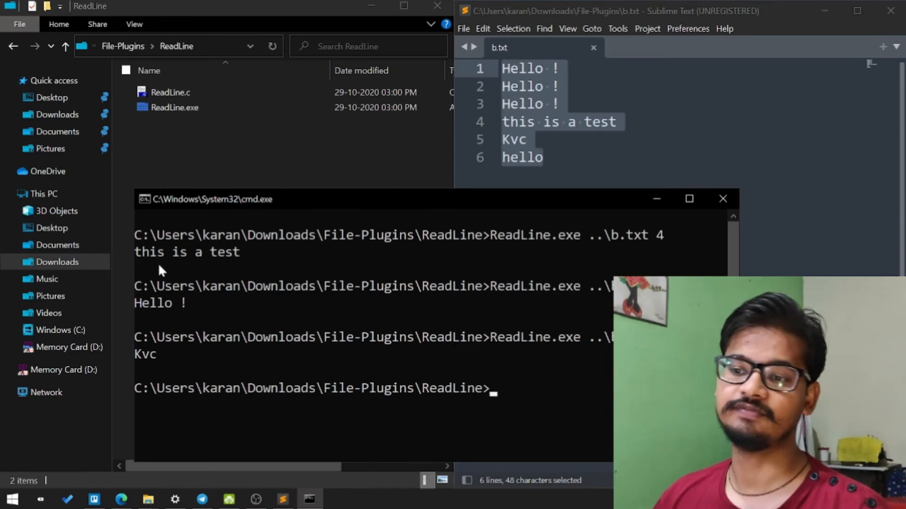
mouse_move(219, 259)
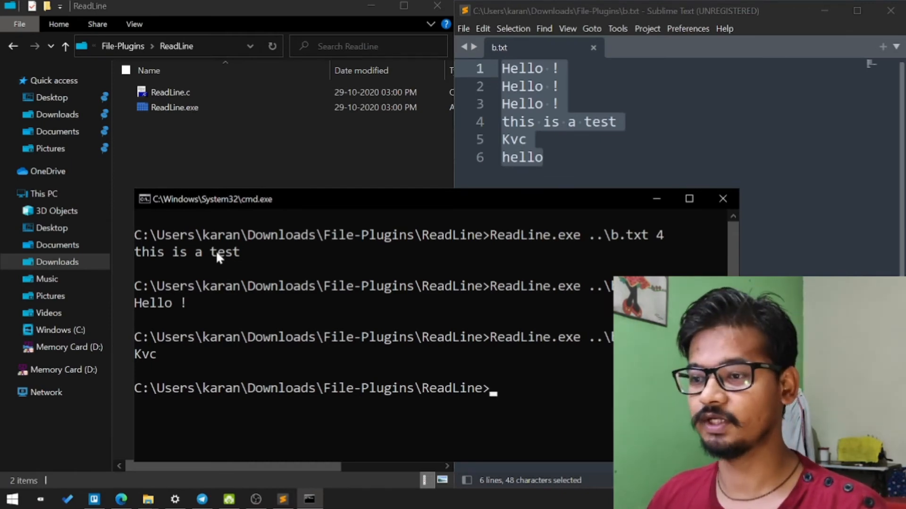
mouse_move(430, 345)
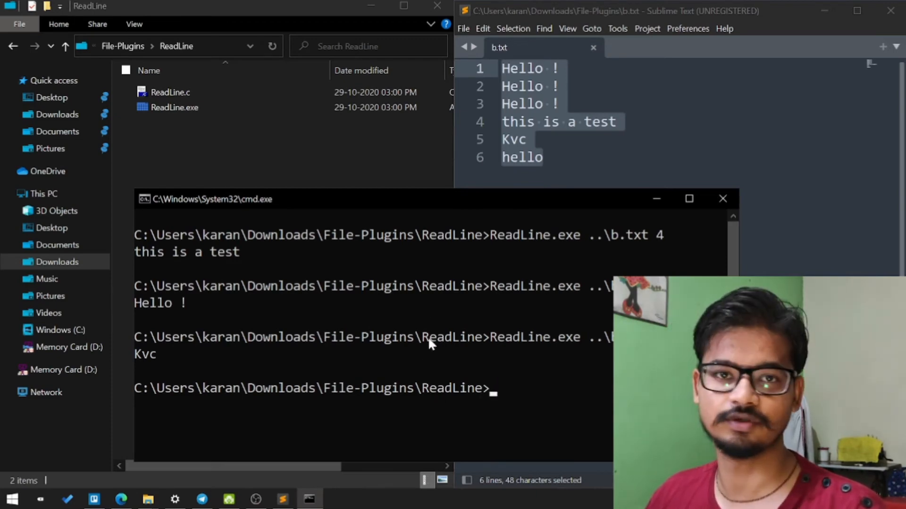
mouse_move(402, 327)
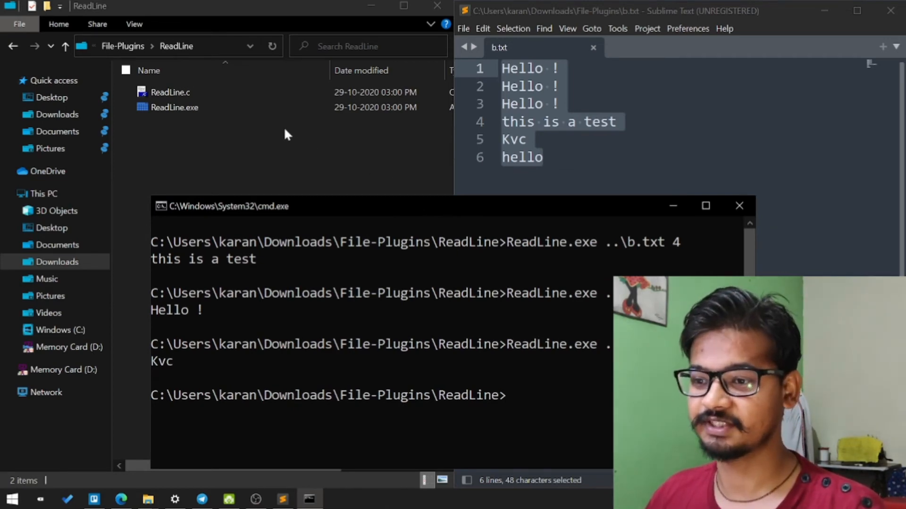
mouse_move(122, 45)
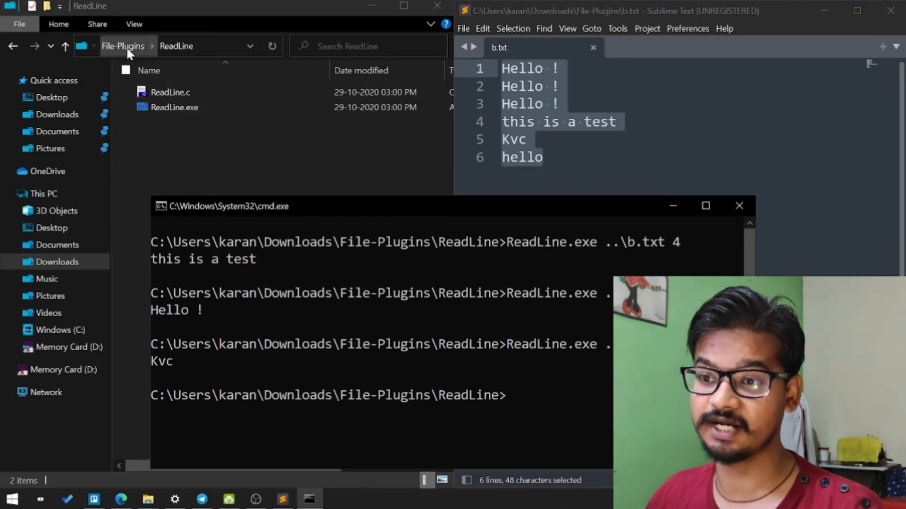
Step: Go up to File-Plugins in File Explorer and open the ReplaceLine folder
click(123, 46)
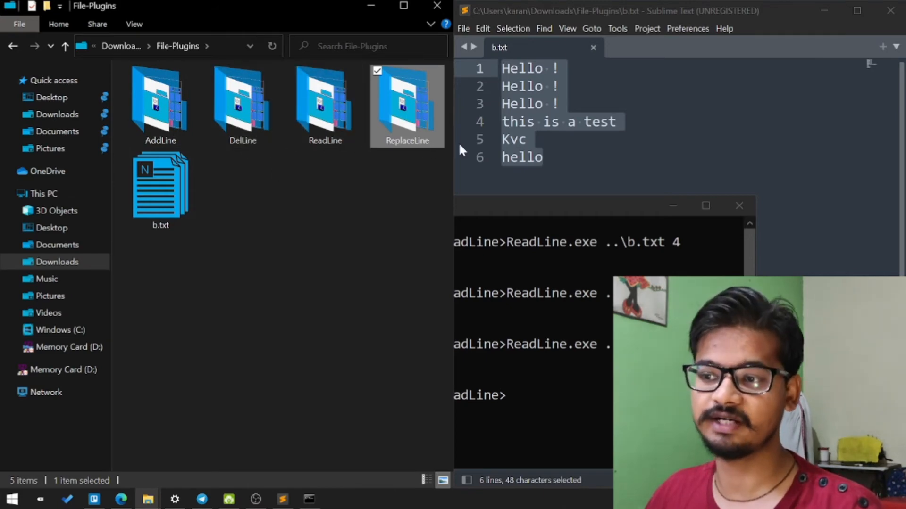
double_click(407, 101)
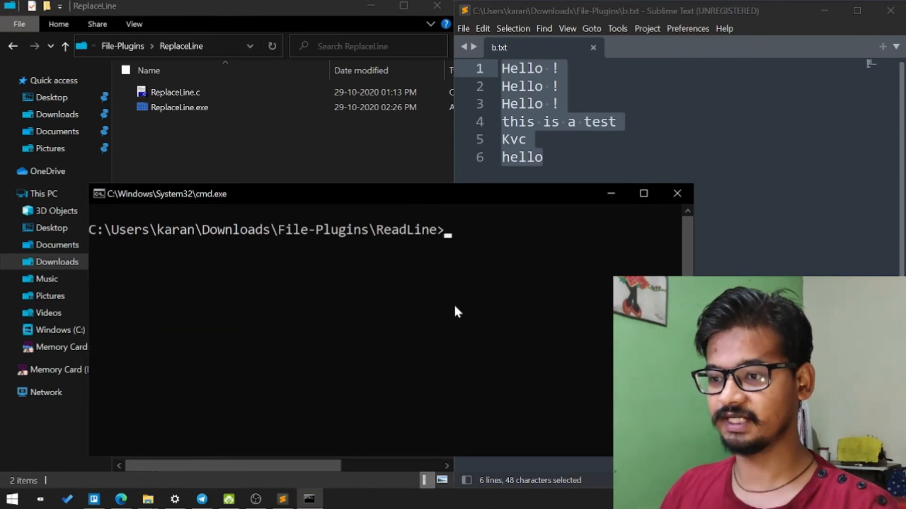
Step: Change the console directory to the ReplaceLine folder with cd ..\ReplaceLine
text(re)
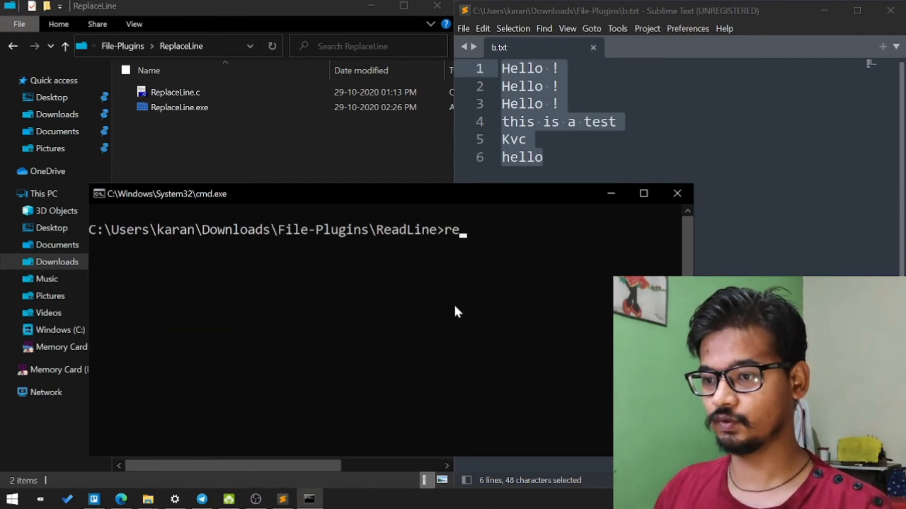
text(adLine.exe)
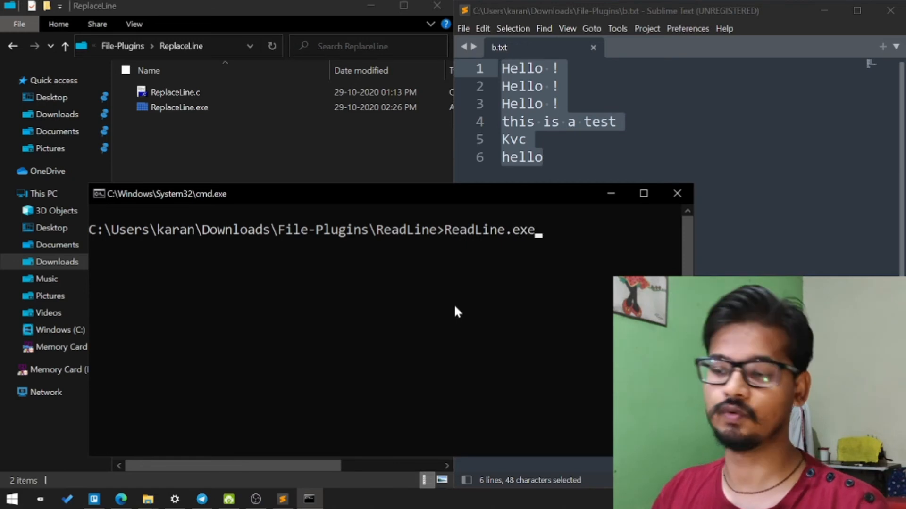
text(cd //)
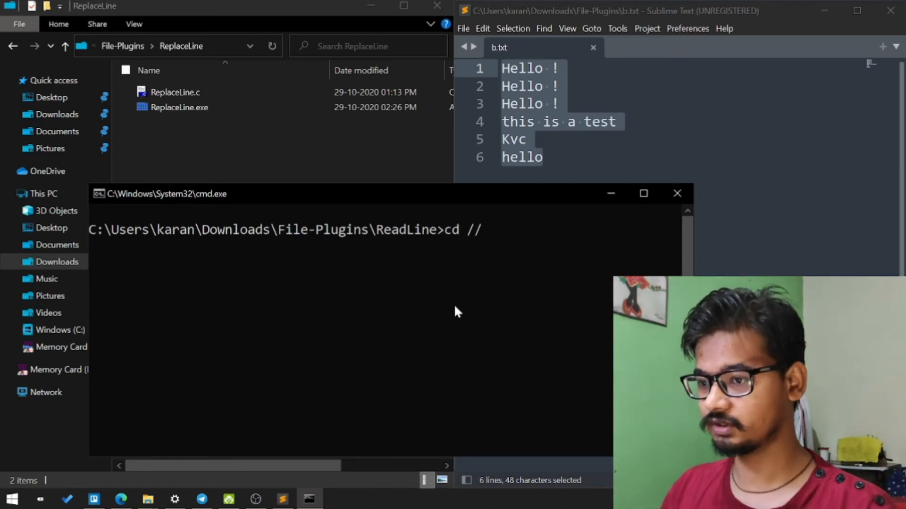
text(..\re)
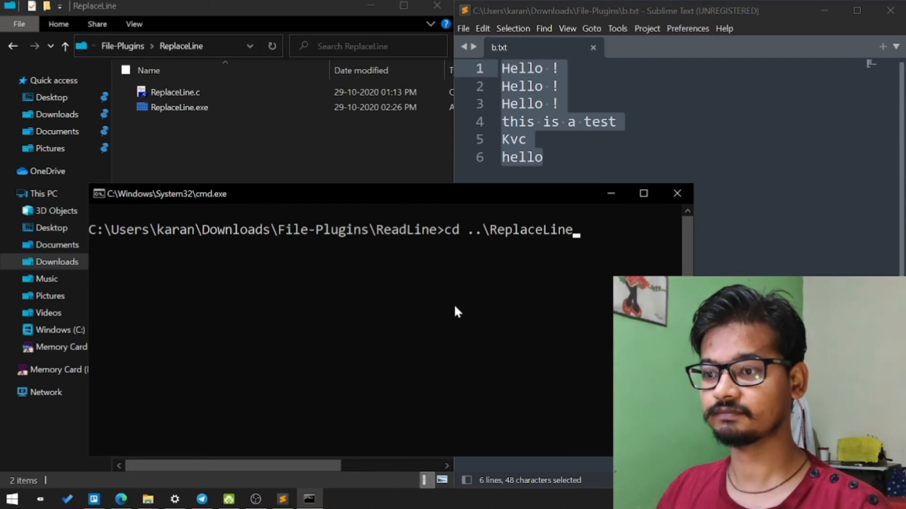
key(Return)
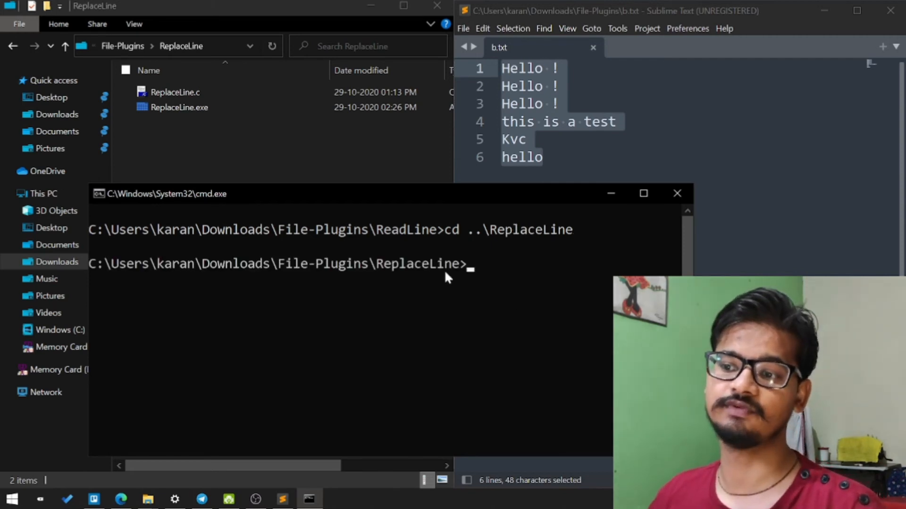
mouse_move(447, 288)
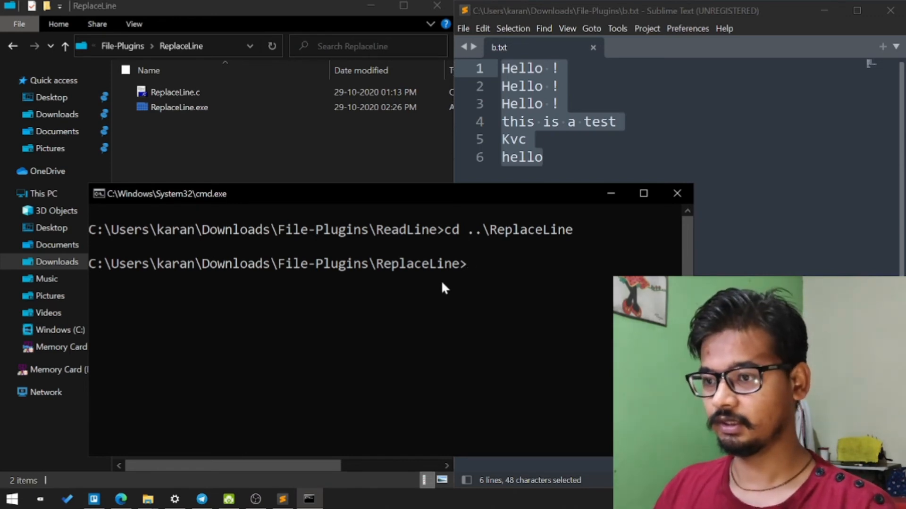
Step: Run ReplaceLine.exe ..\b.txt 5 "abc" to change line 5 from Kvc to abc
text(r)
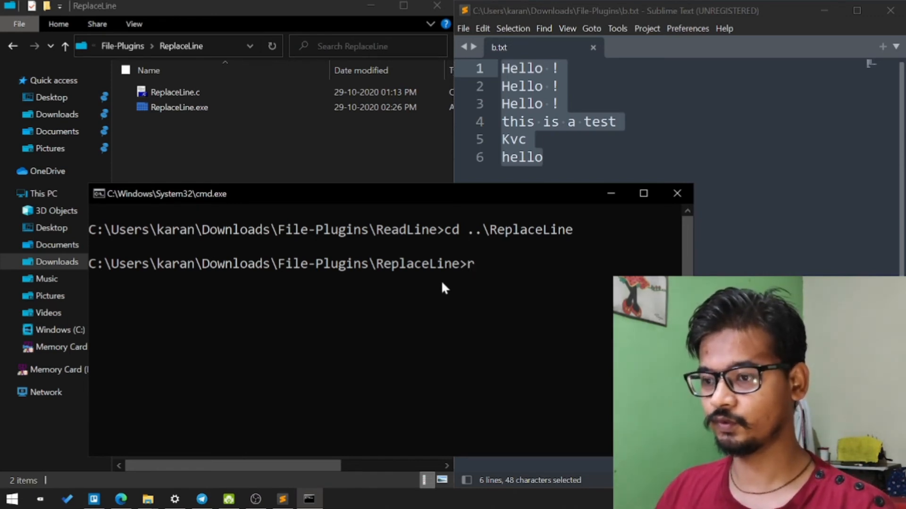
text(eplaceLine.exe)
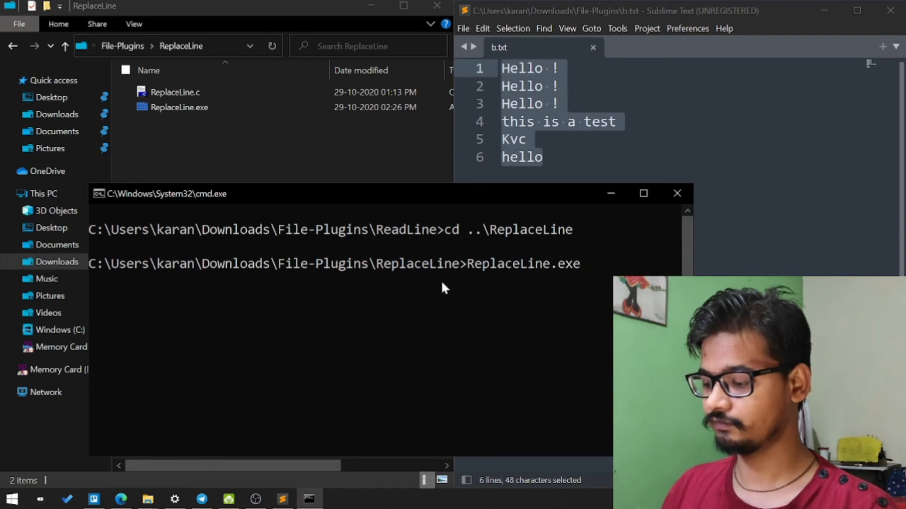
text(..\b.txt)
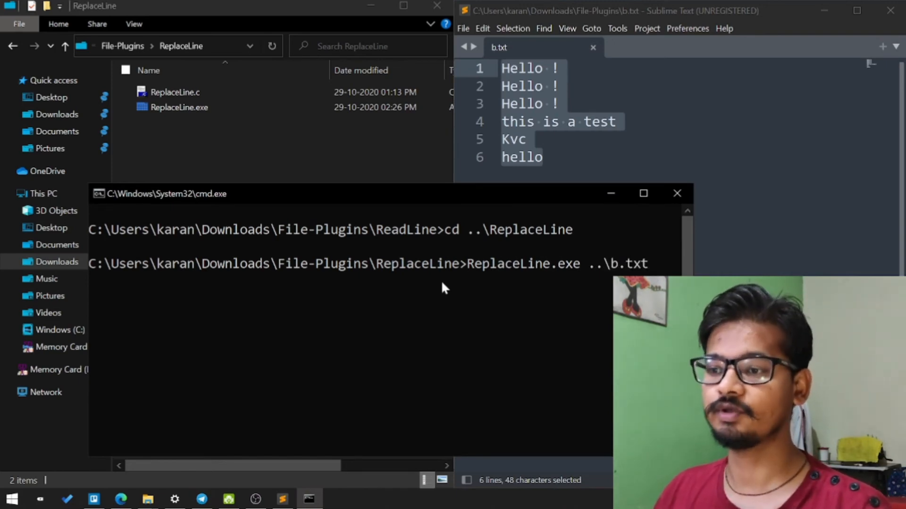
text(kv)
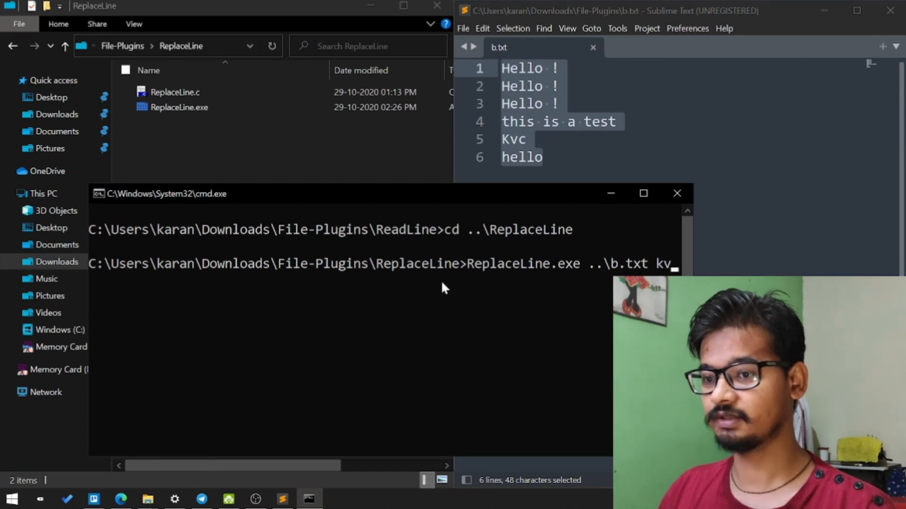
key(Backspace)
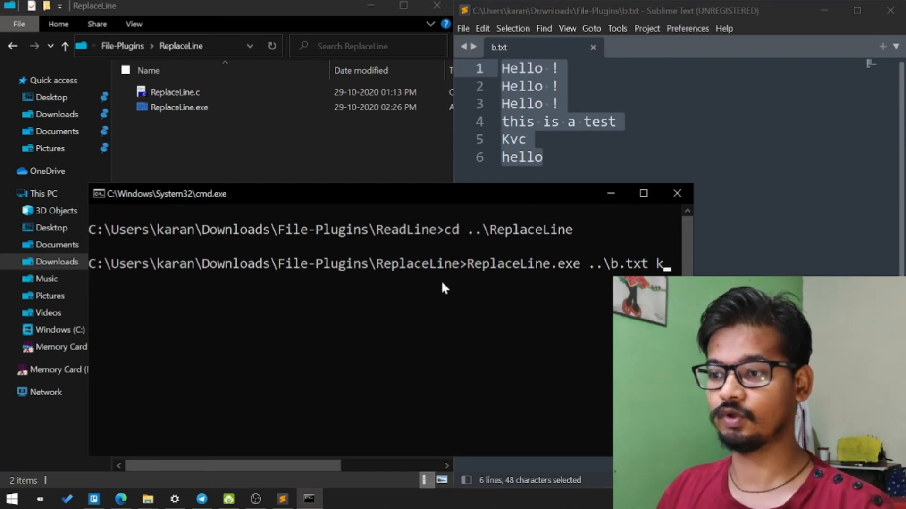
text(5)
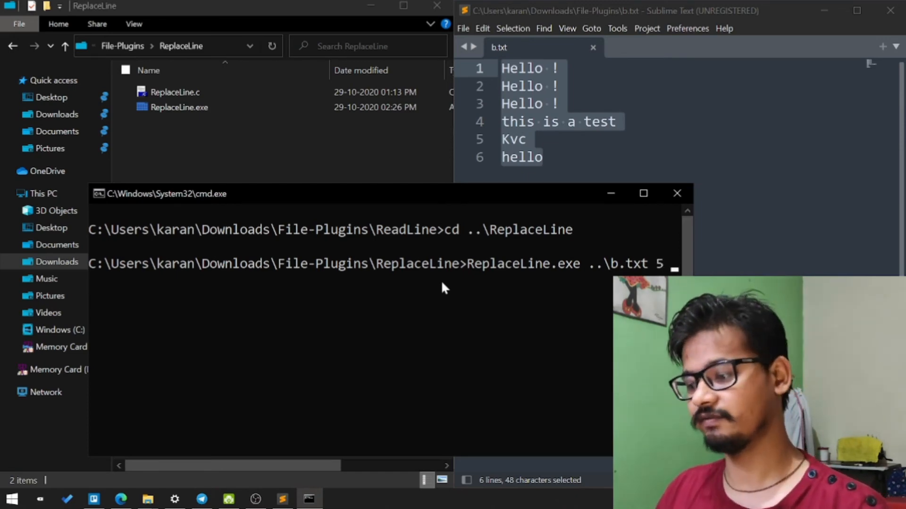
text("abc)
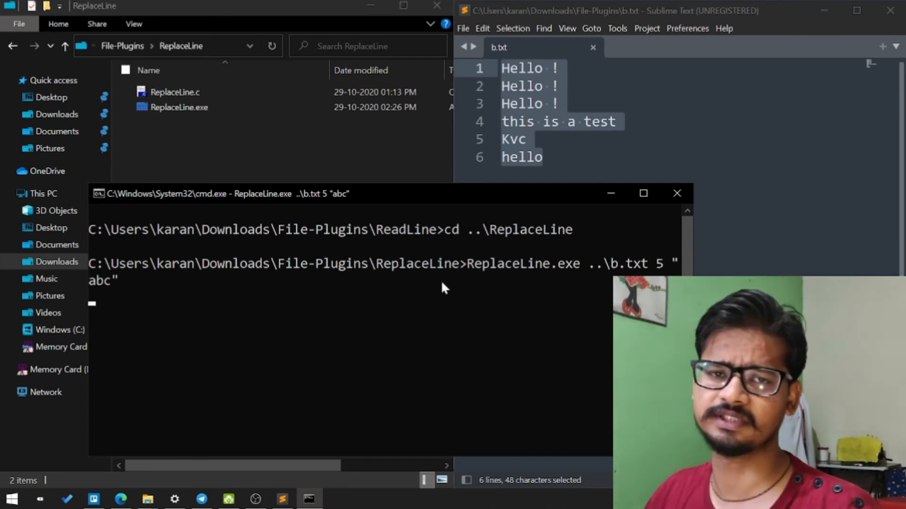
key(Return)
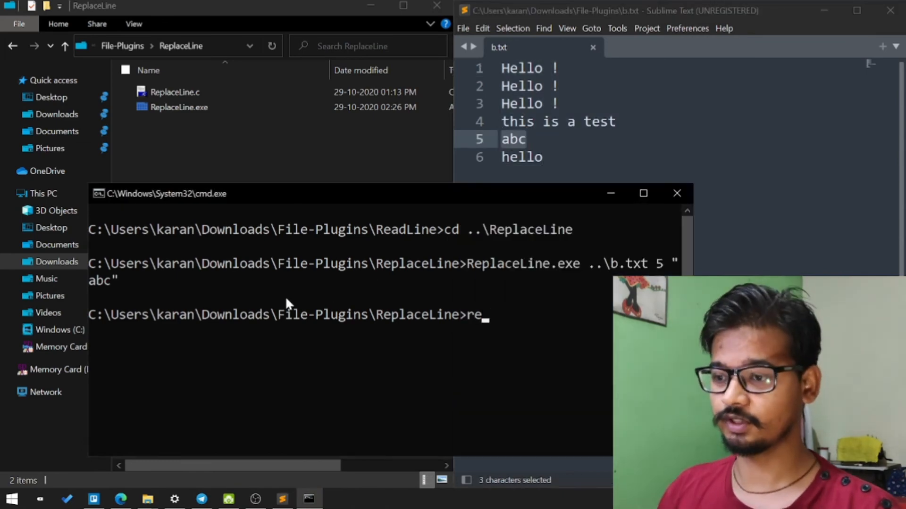
Step: Run ReplaceLine.exe with /? and with no arguments, getting 'Unable to open file'
text(ReplaceLine.exe /?)
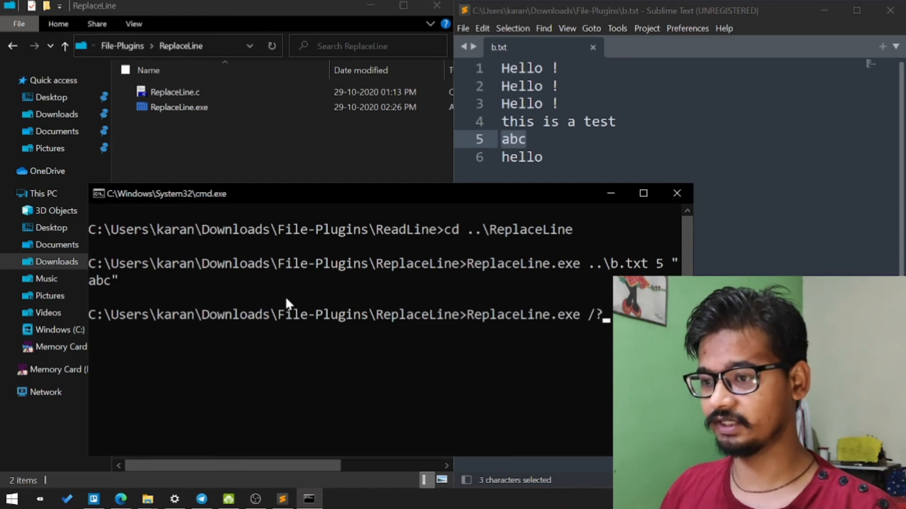
key(Return)
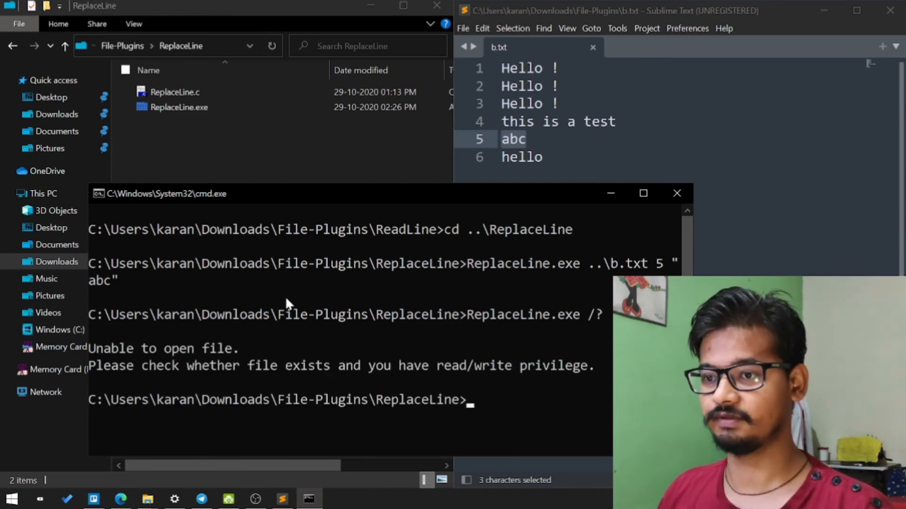
text(ReplaceLine.exe)
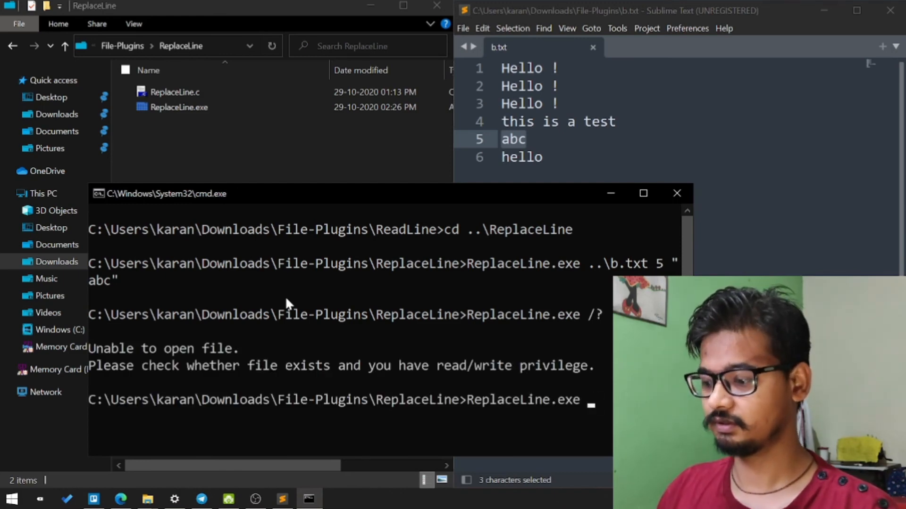
key(Return)
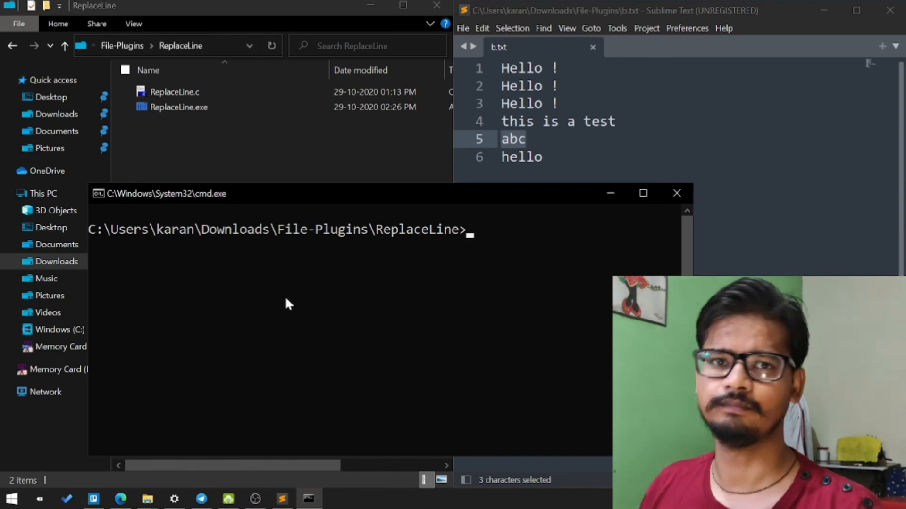
Step: Run ReplaceLine.exe ..\b.txt 6 to set line 6 to Batch-man.com
text(ReplaceLine.exe)
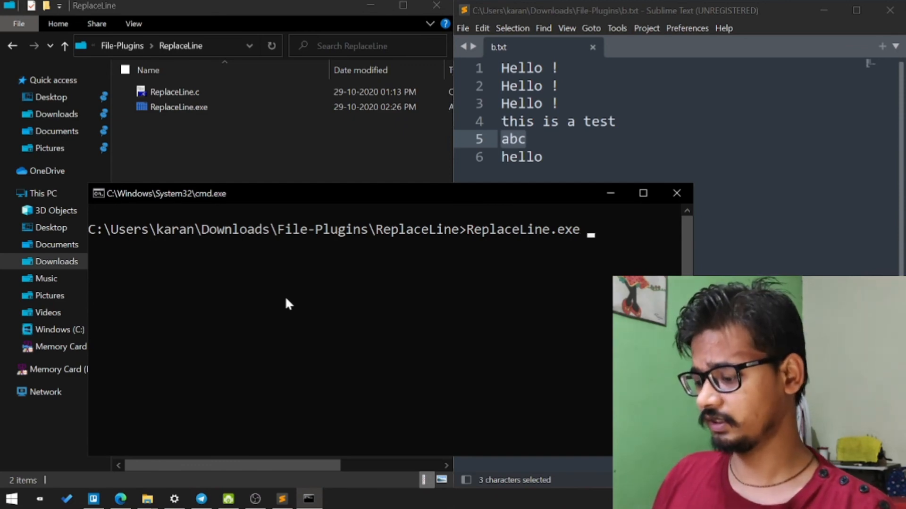
text(..\b.txt)
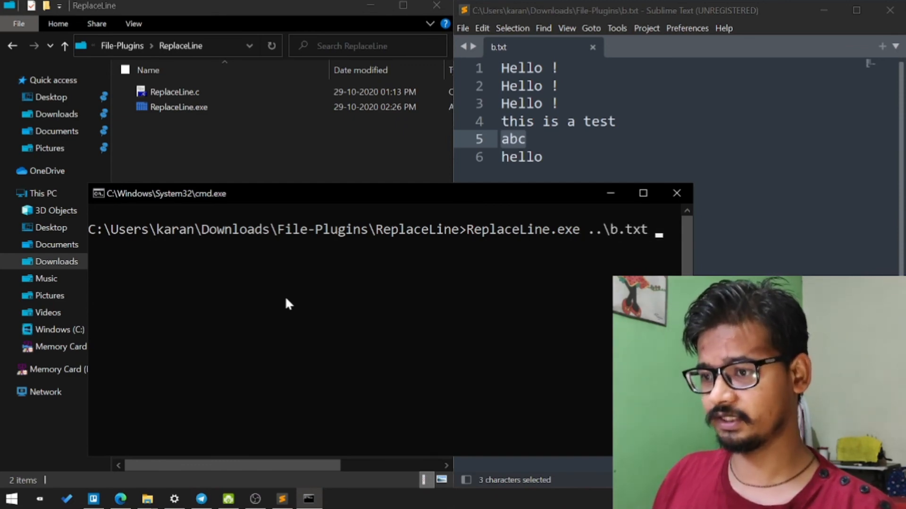
text(6)
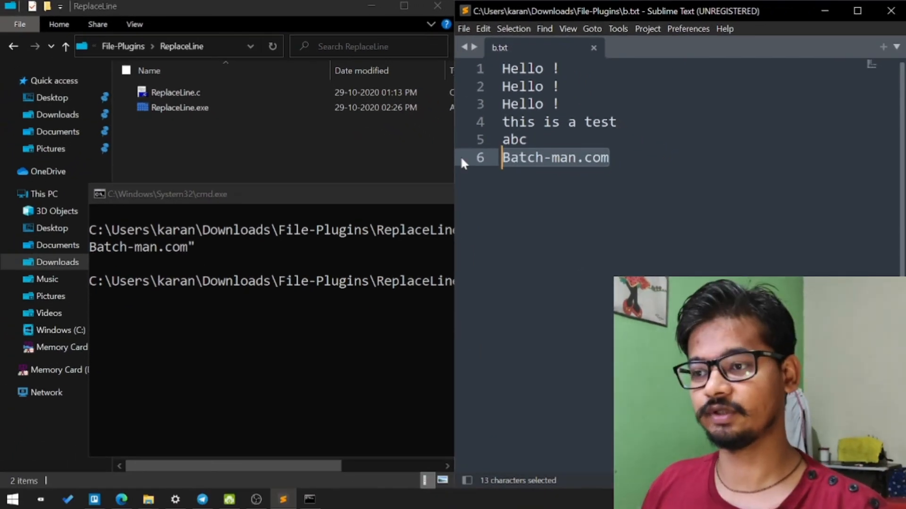
mouse_move(321, 305)
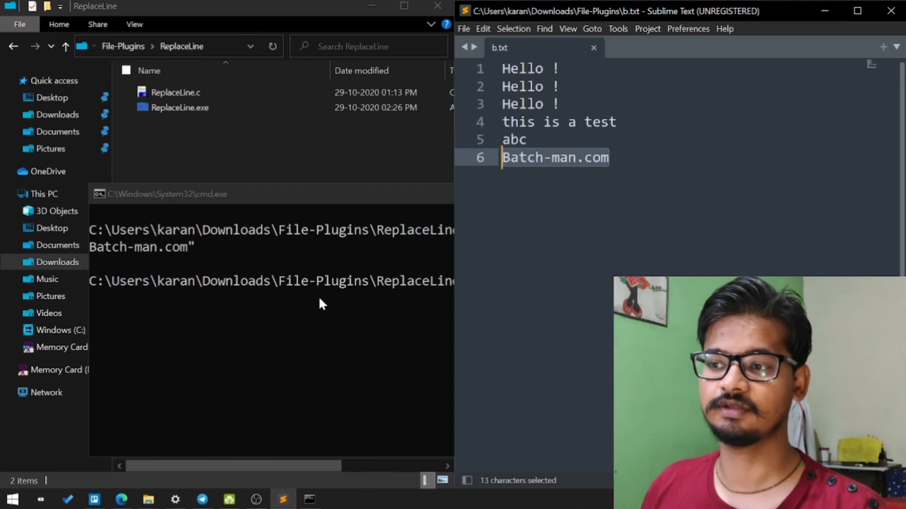